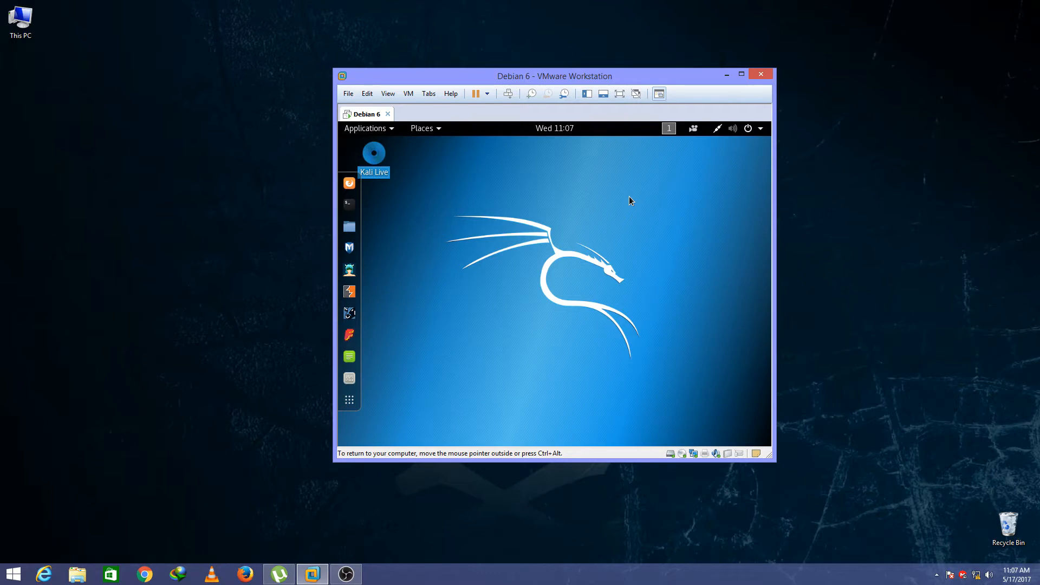
pyautogui.moveTo(408, 93)
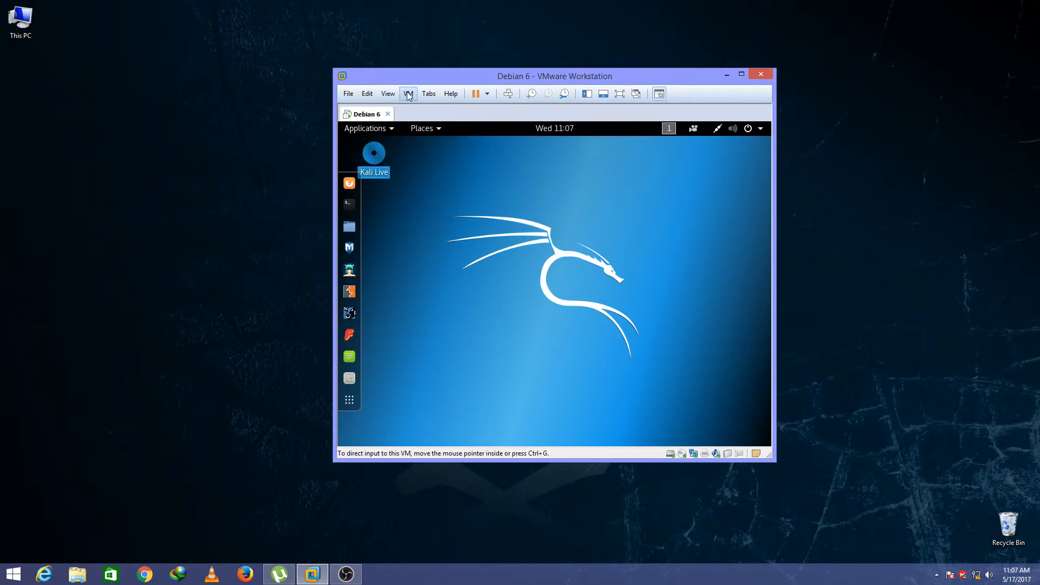
# Start Reinstall VMware Tools from the VM menu and override the guest's CD-ROM lock
pyautogui.click(409, 94)
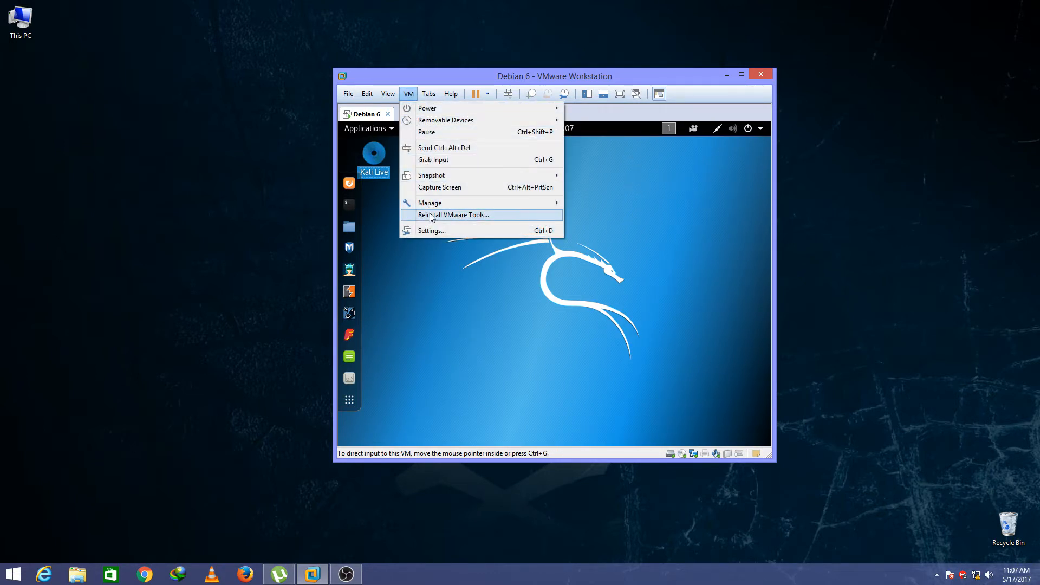
pyautogui.click(453, 215)
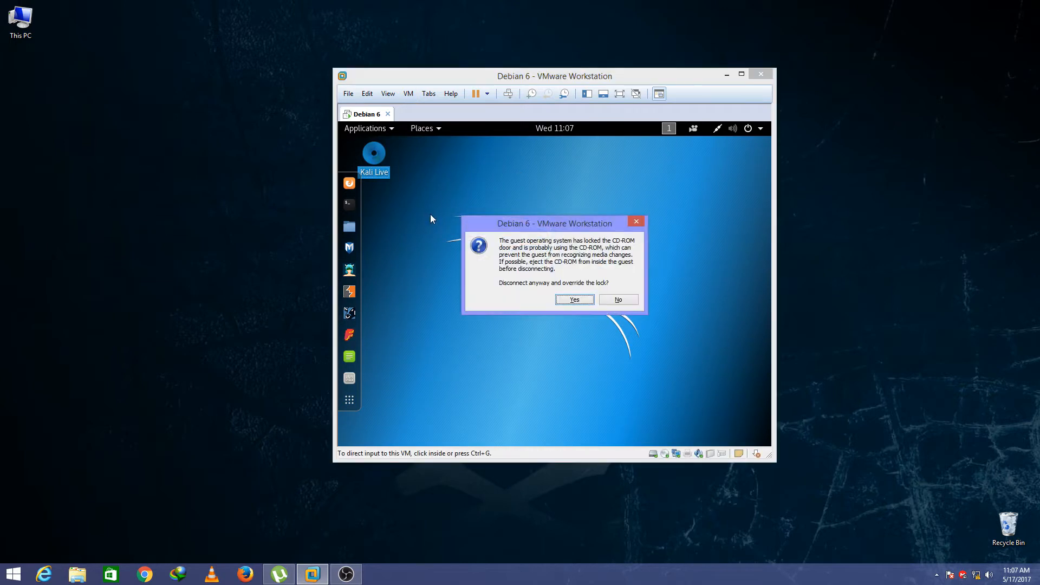
pyautogui.click(573, 299)
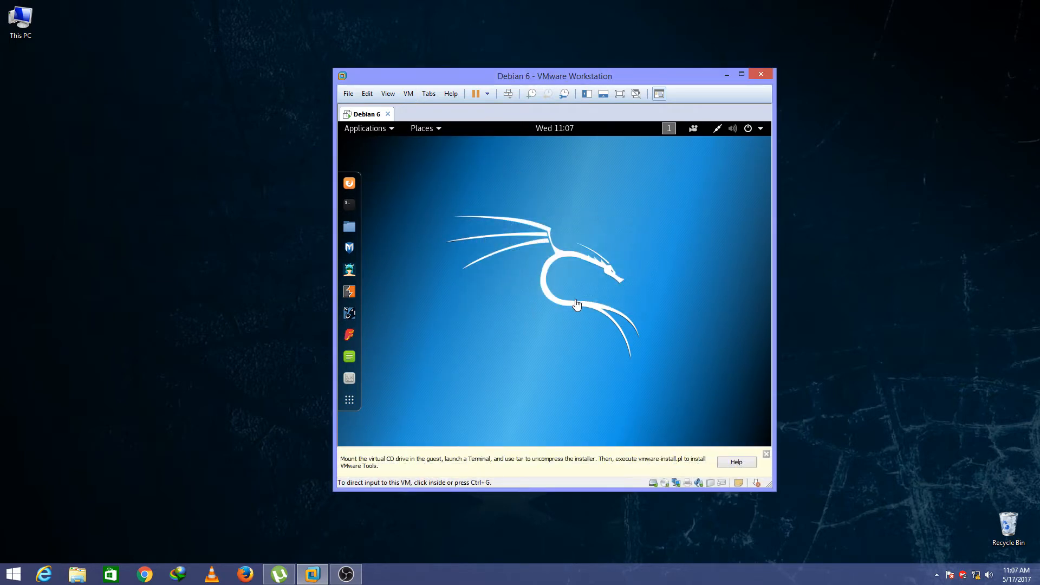
pyautogui.moveTo(519, 350)
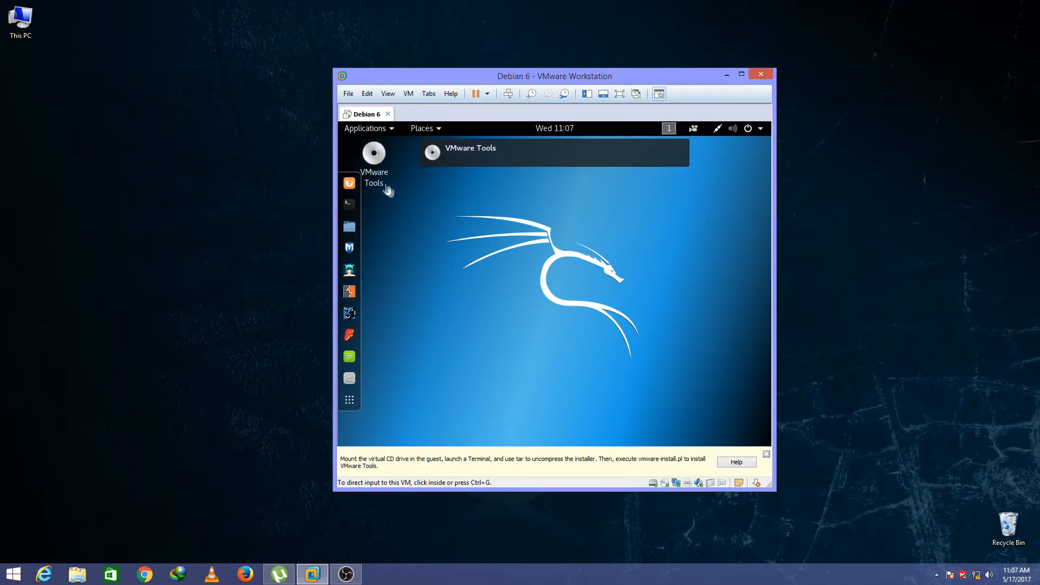
# Copy VMwareTools-10.1.6-5214329.tar.gz from the mounted Tools disc and paste it into Desktop
pyautogui.click(375, 159)
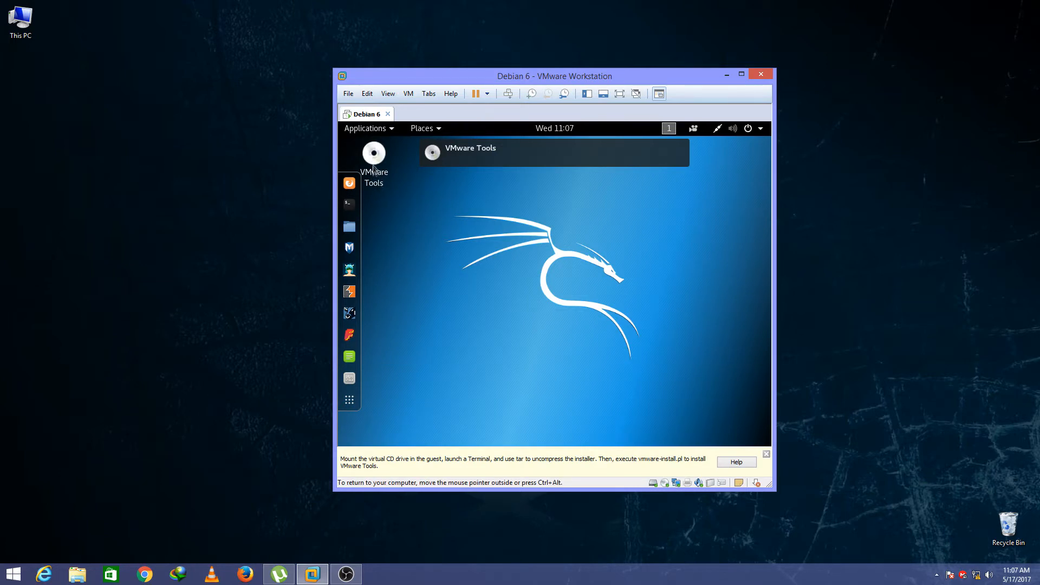
pyautogui.click(374, 160)
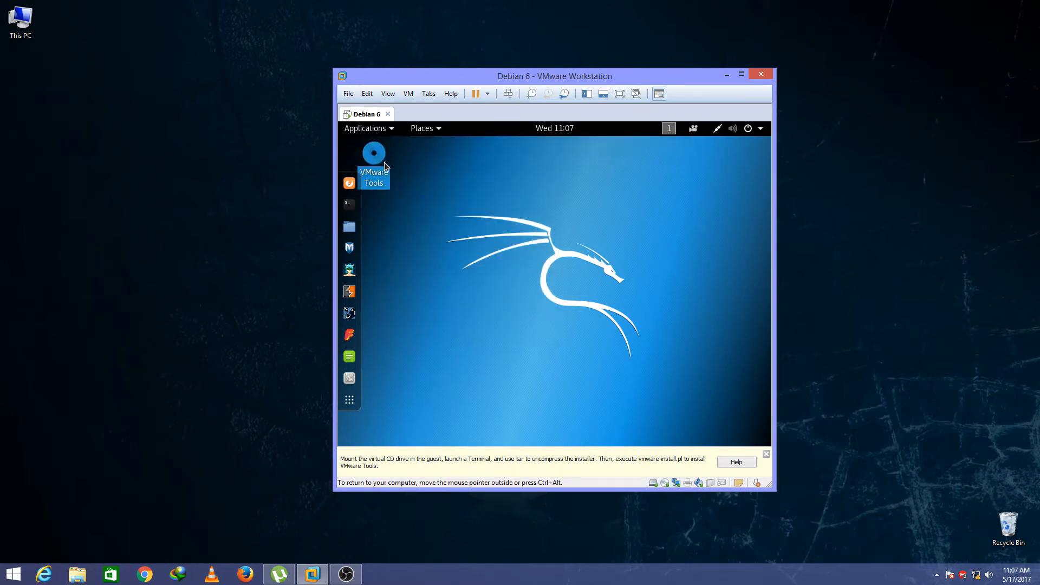
pyautogui.doubleClick(374, 151)
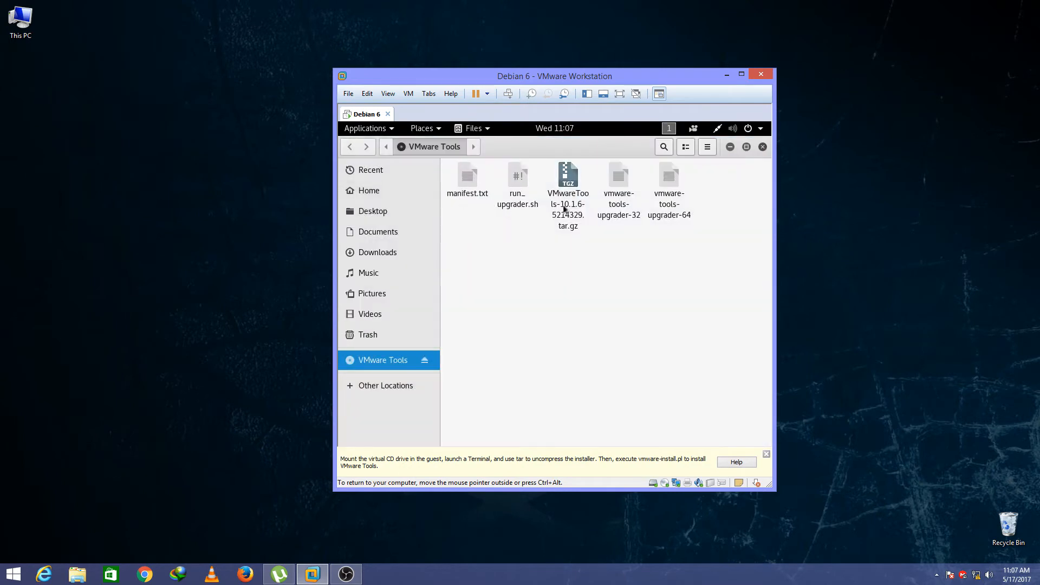
pyautogui.click(566, 179)
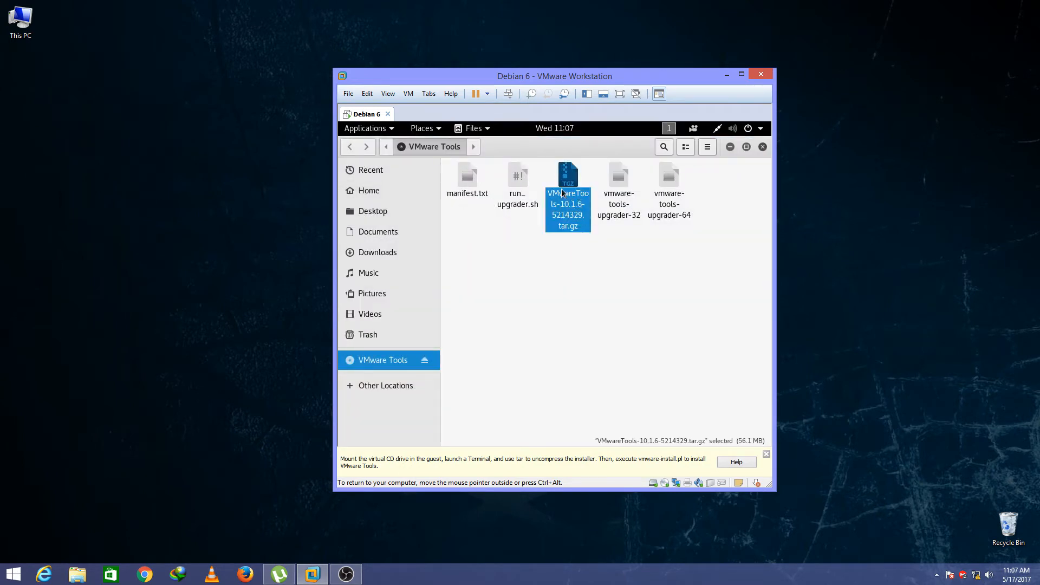
pyautogui.moveTo(540, 238)
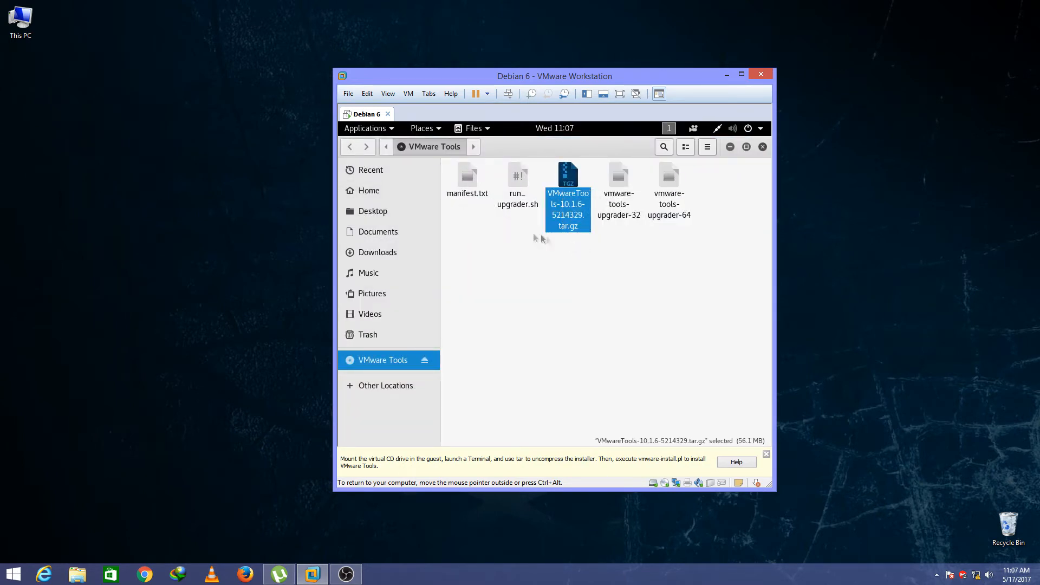
pyautogui.rightClick(605, 265)
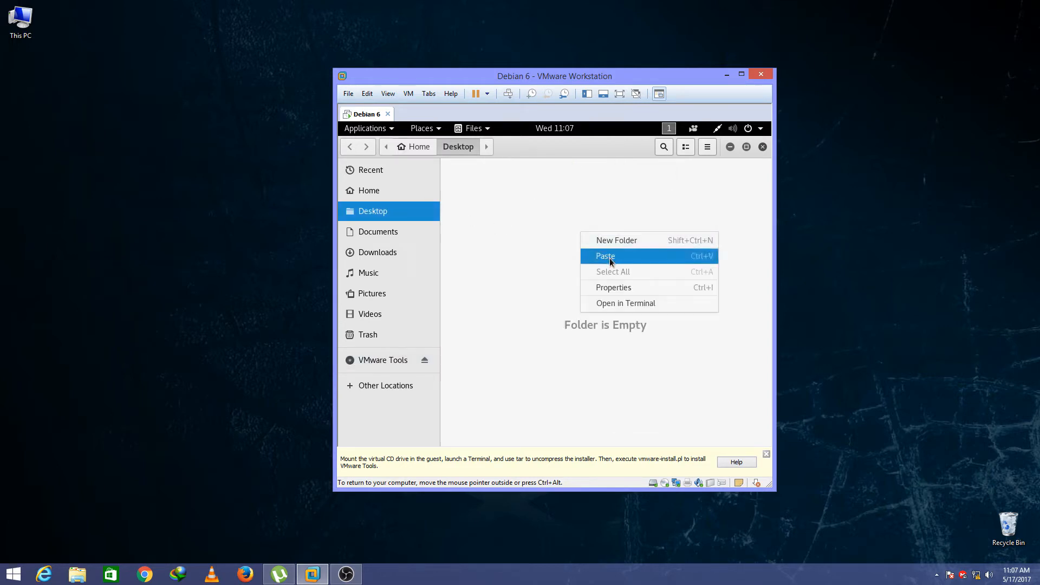
pyautogui.click(604, 255)
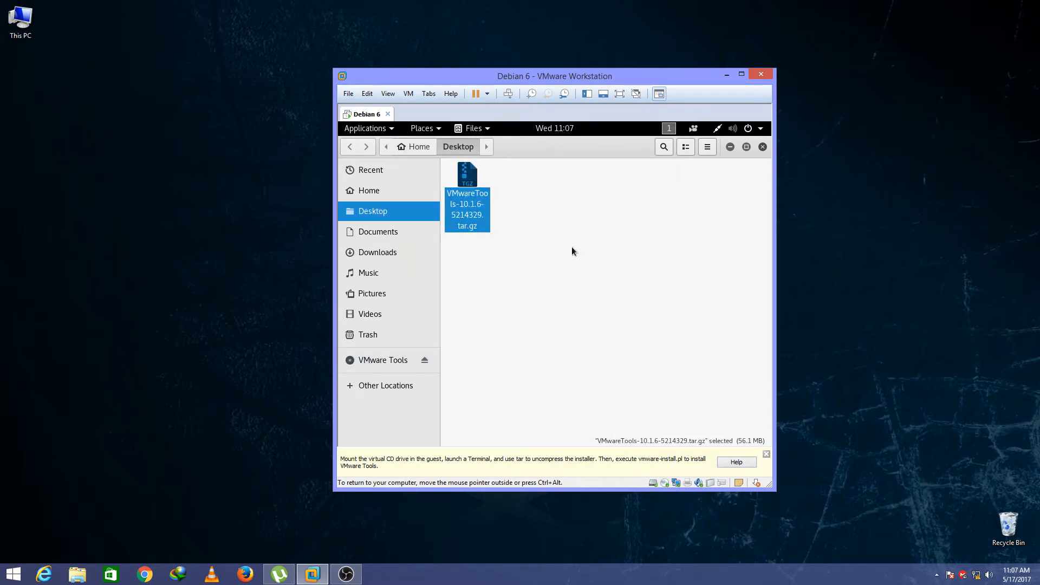
pyautogui.moveTo(581, 241)
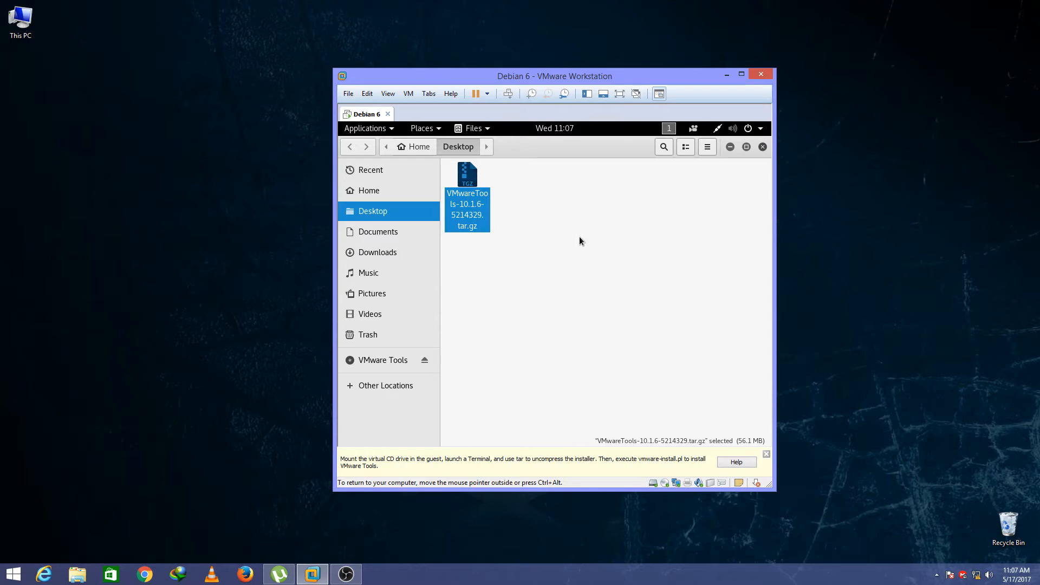
# In a terminal on the Desktop, list the files and copy the archive's file name
pyautogui.rightClick(581, 241)
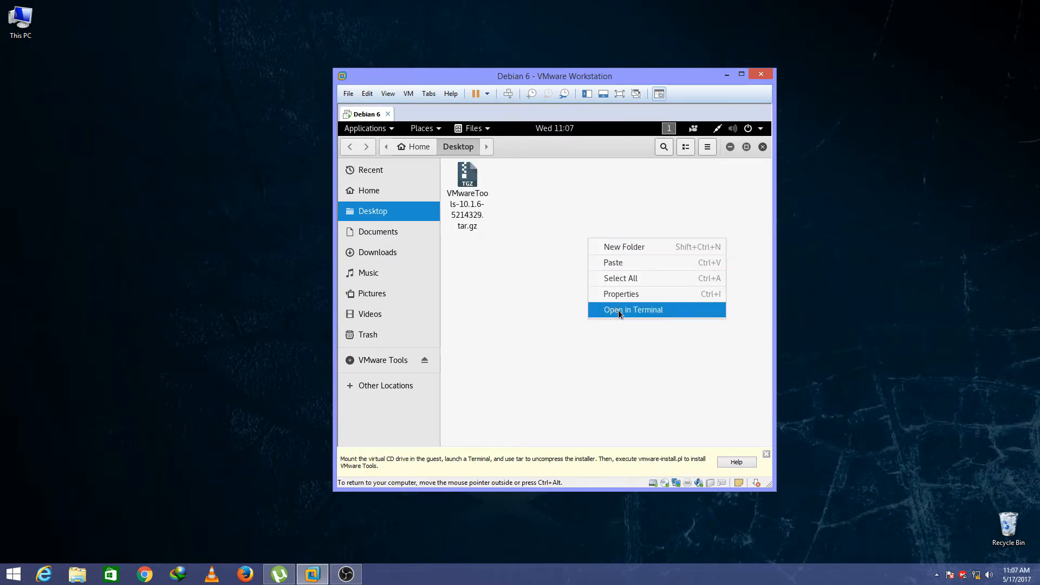
pyautogui.click(632, 310)
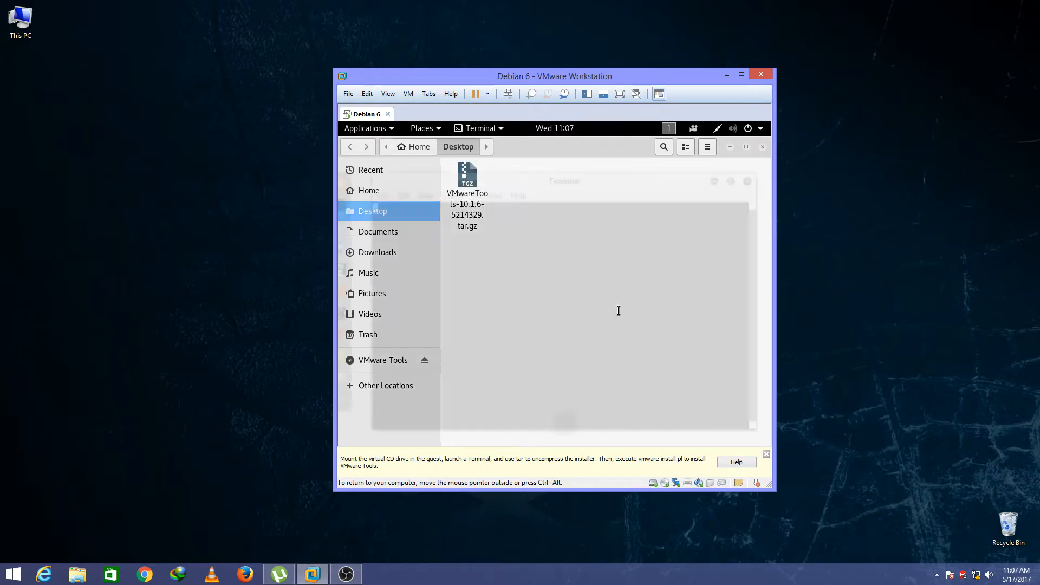
pyautogui.click(480, 128)
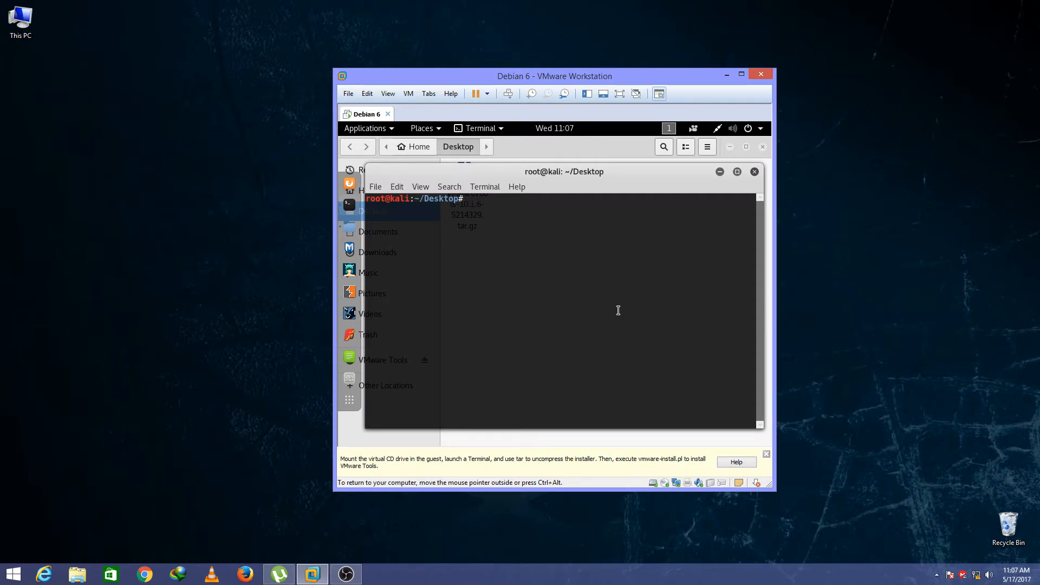
pyautogui.write('l')
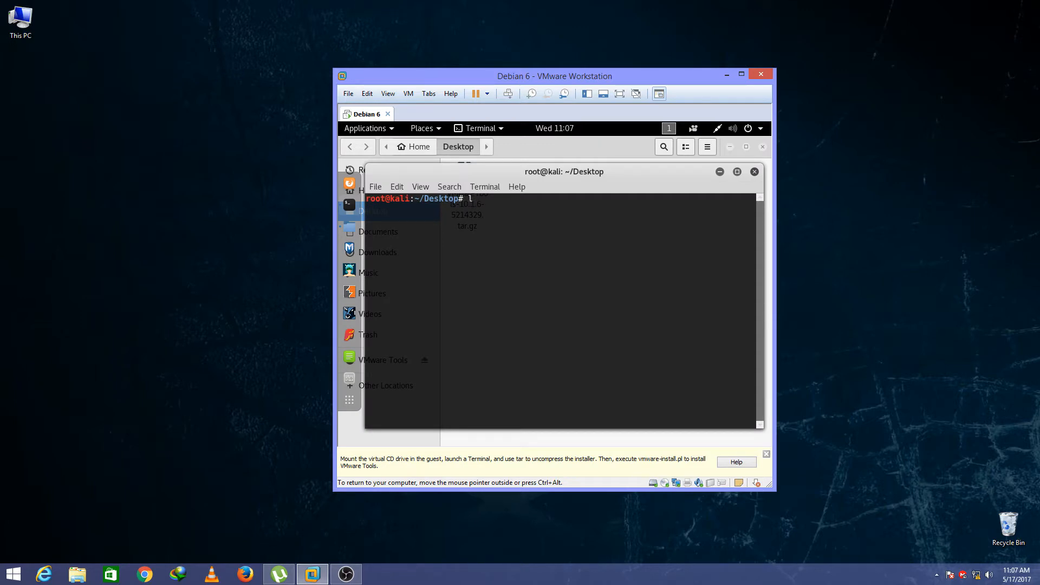
pyautogui.press('Return')
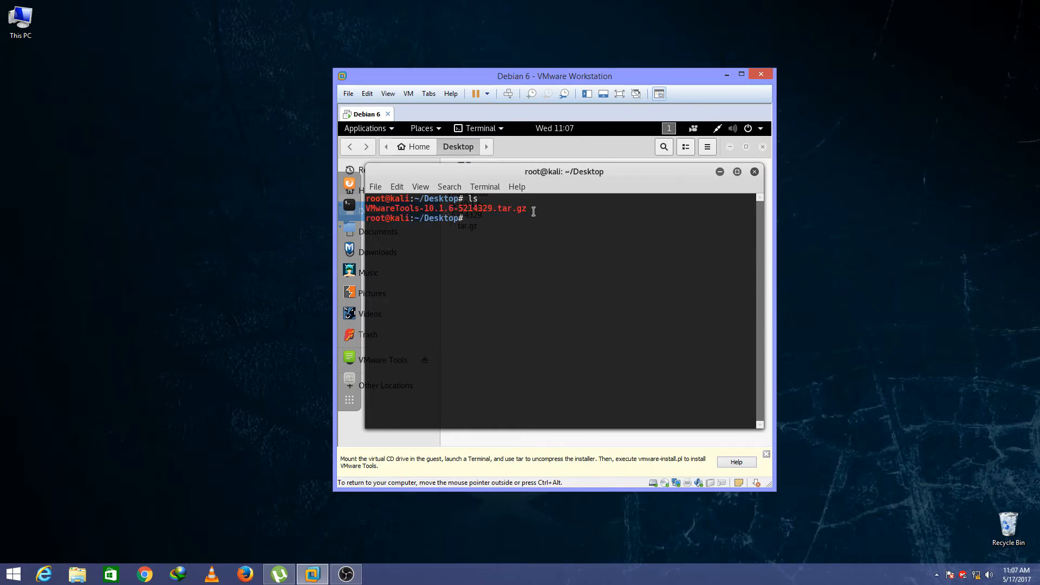
pyautogui.doubleClick(444, 208)
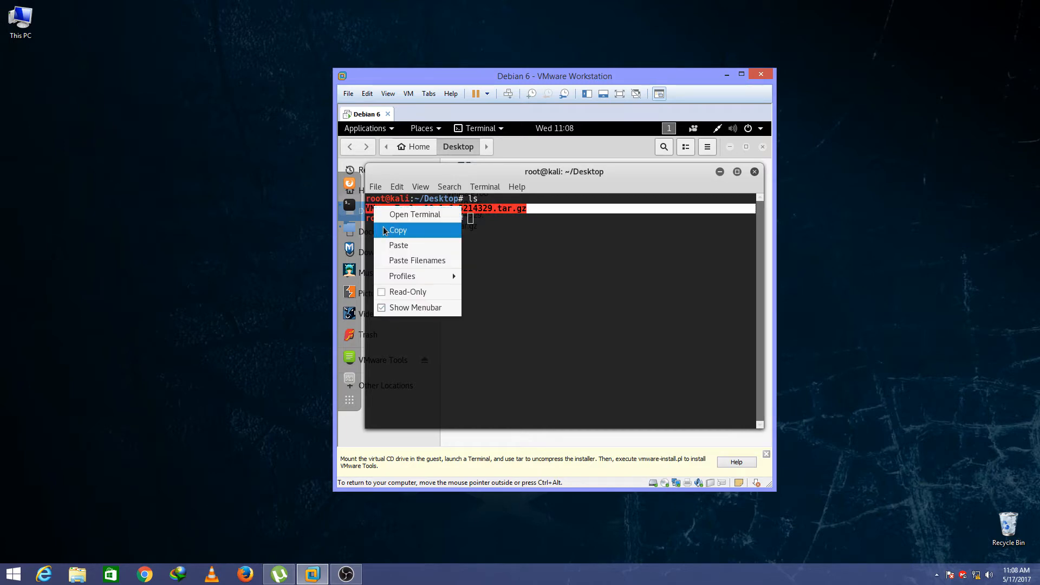
pyautogui.click(398, 230)
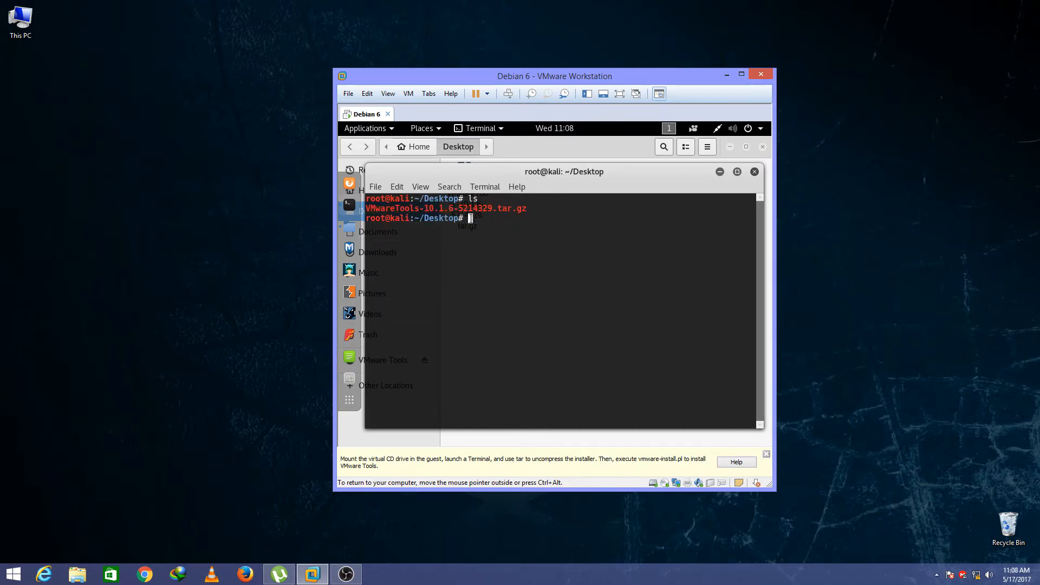
# Extract the archive with tar -zxvf into a vmware-tools-distrib folder
pyautogui.write('t')
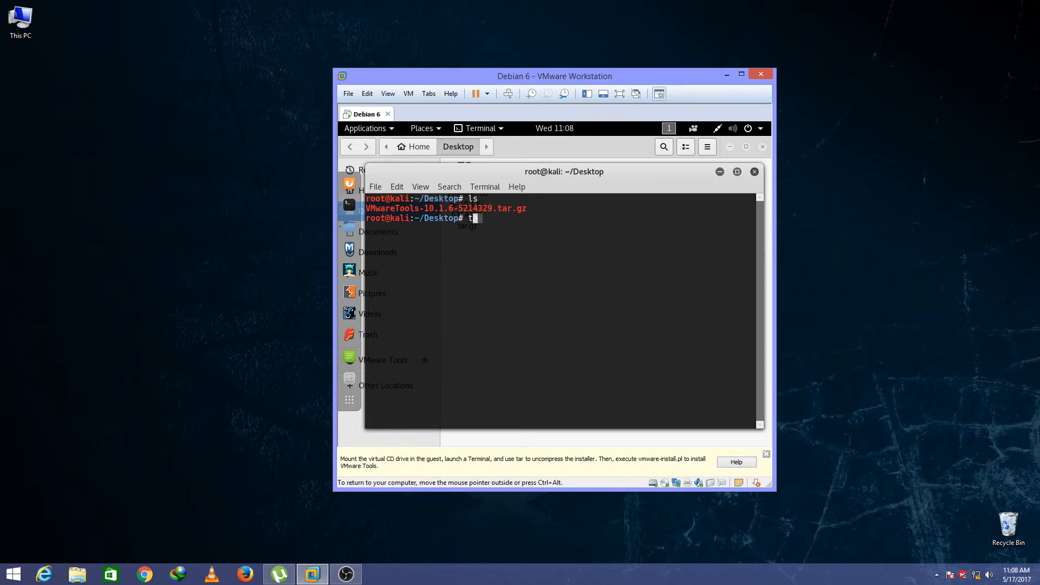
pyautogui.write('ar -')
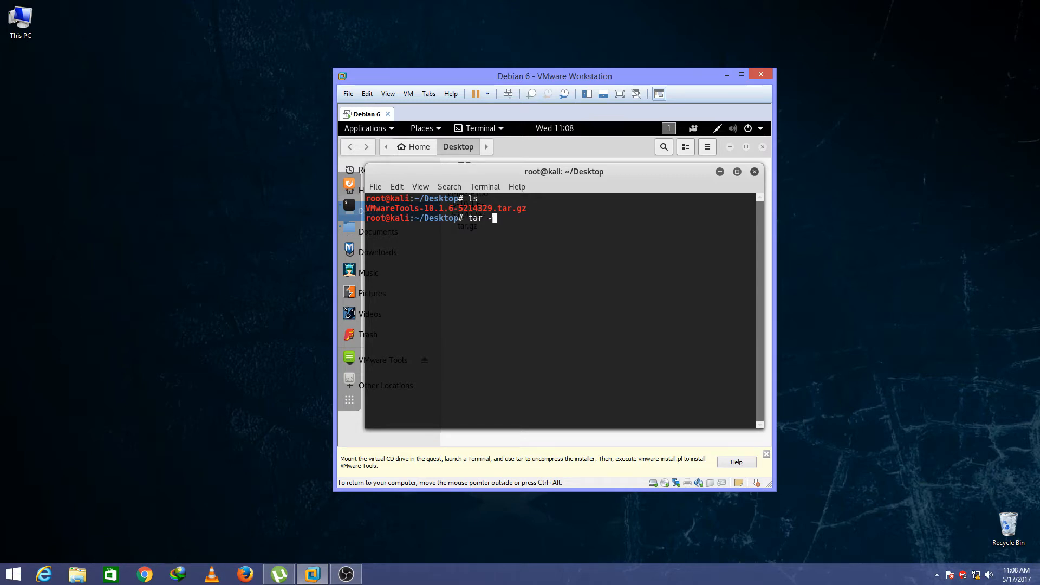
pyautogui.write('x')
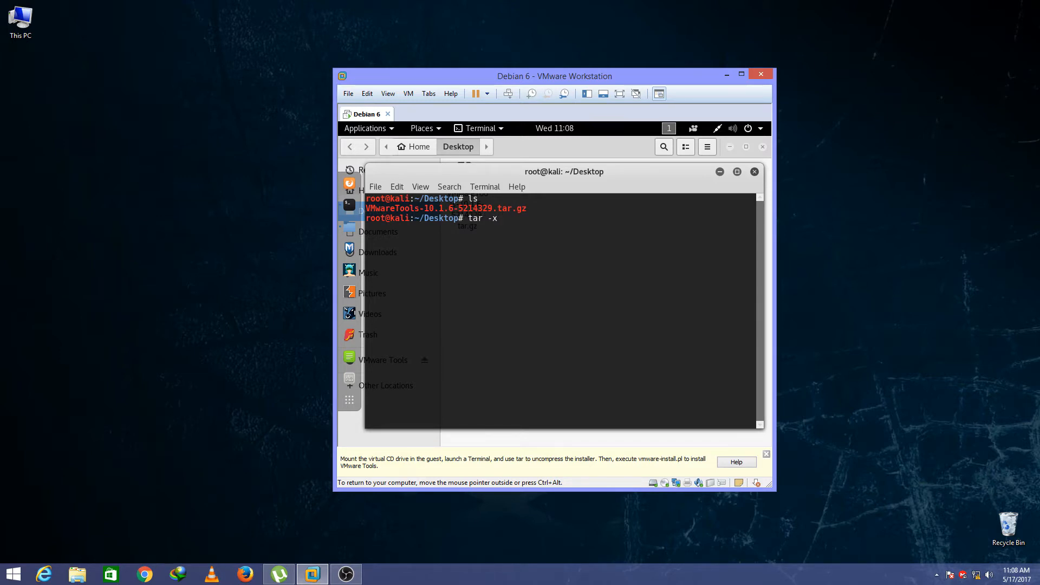
pyautogui.write('vf')
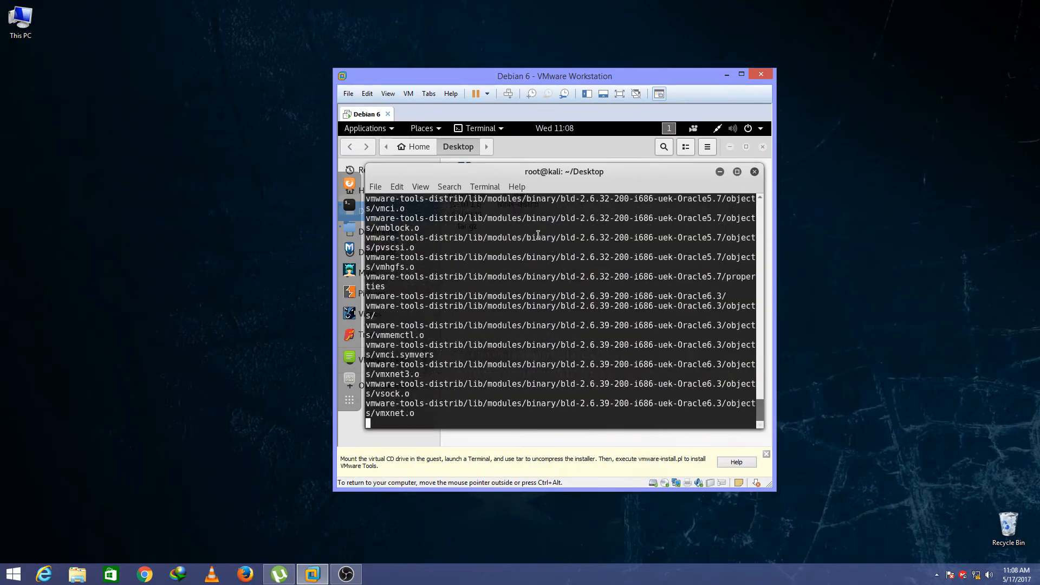
pyautogui.scroll(-3)
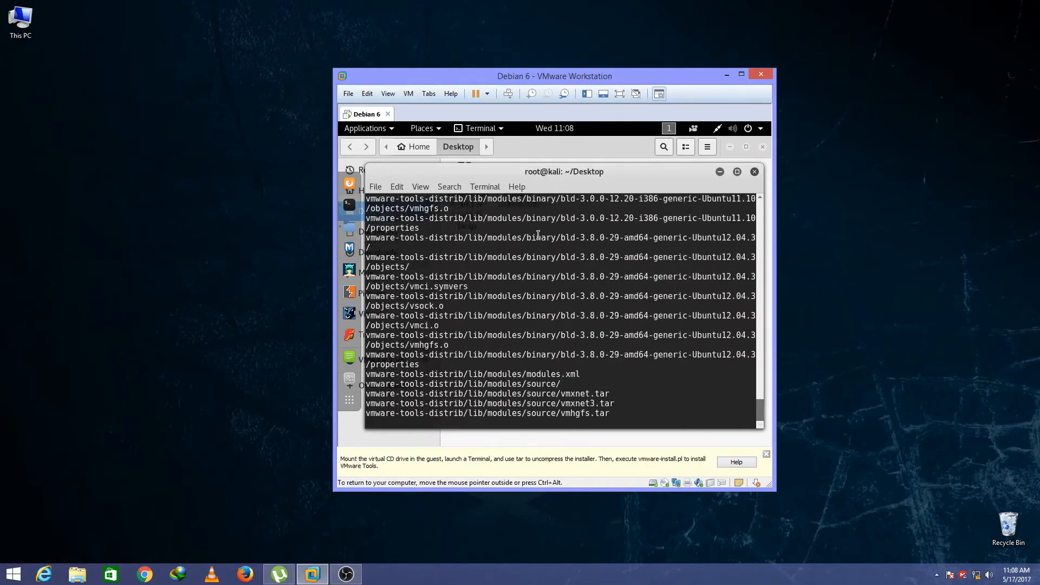
pyautogui.scroll(-3)
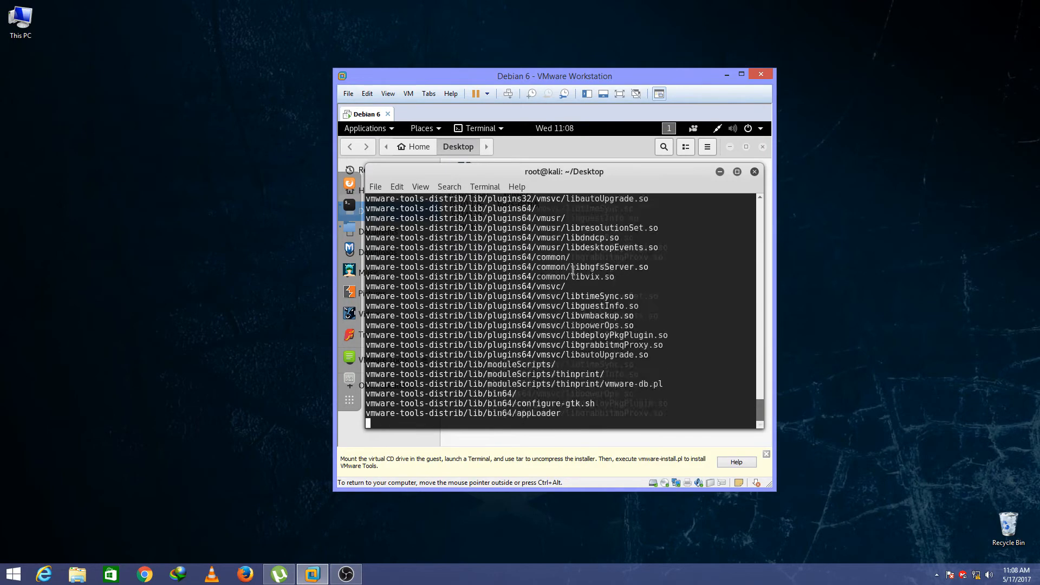
pyautogui.scroll(-3)
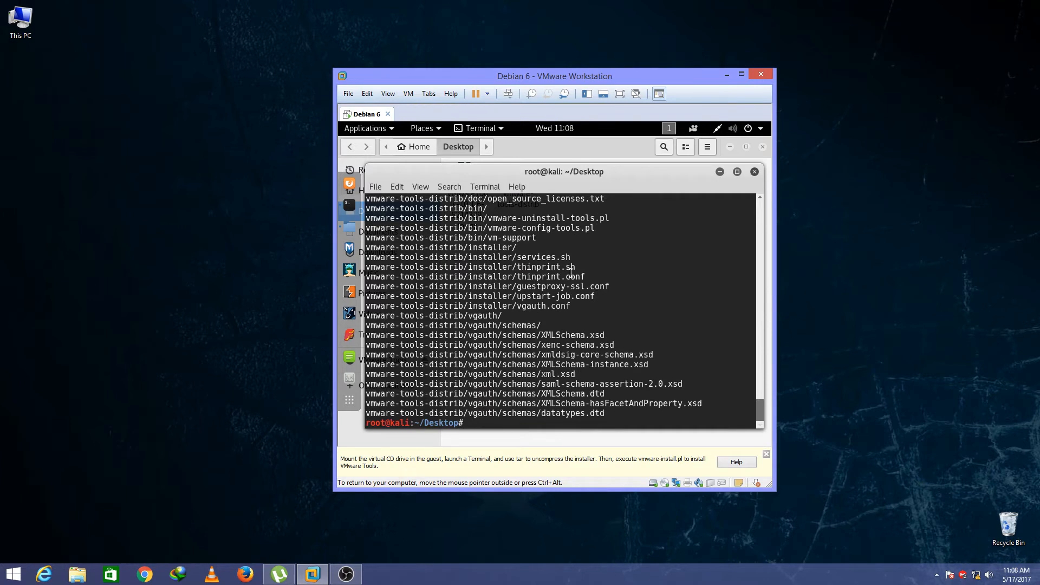
pyautogui.moveTo(494, 424)
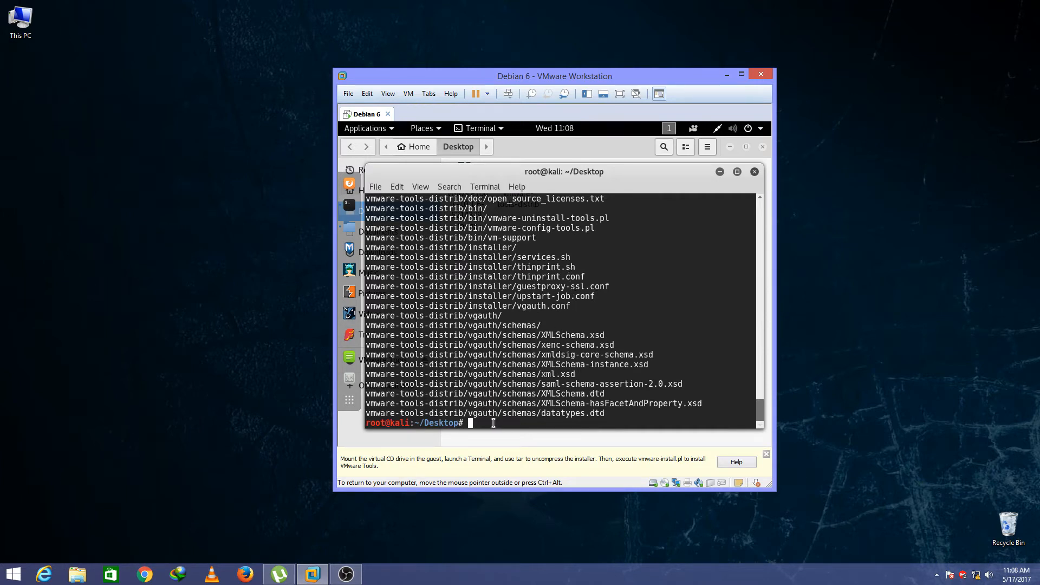
# Change into the vmware-tools-distrib folder and list its contents
pyautogui.write('l')
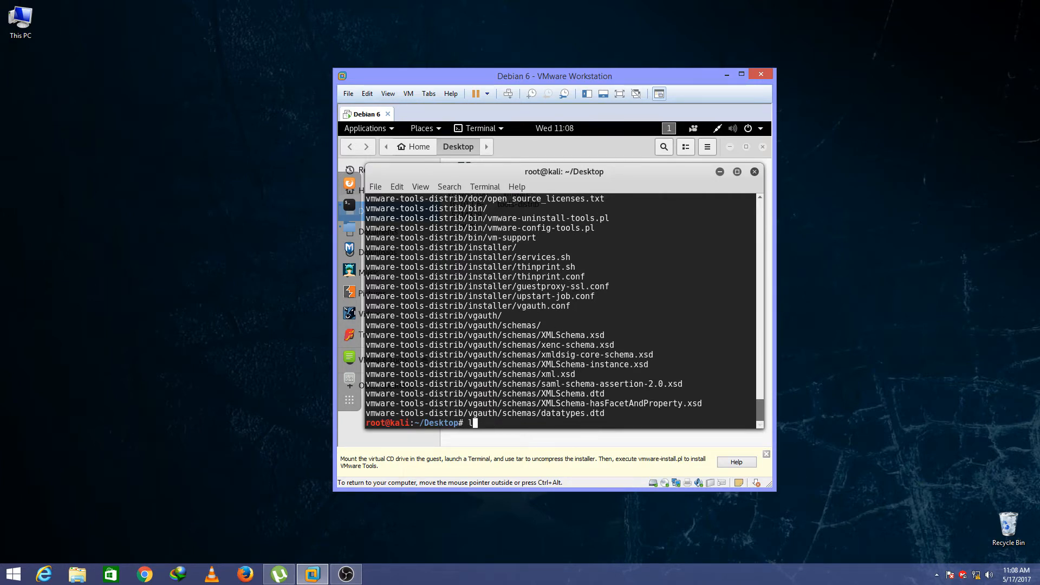
pyautogui.press('Return')
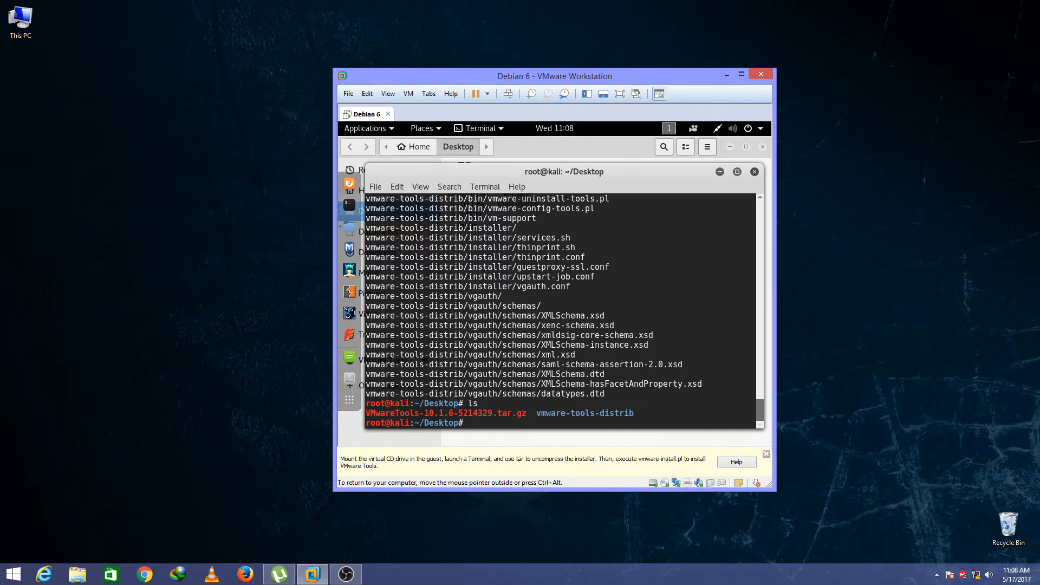
pyautogui.moveTo(490, 424)
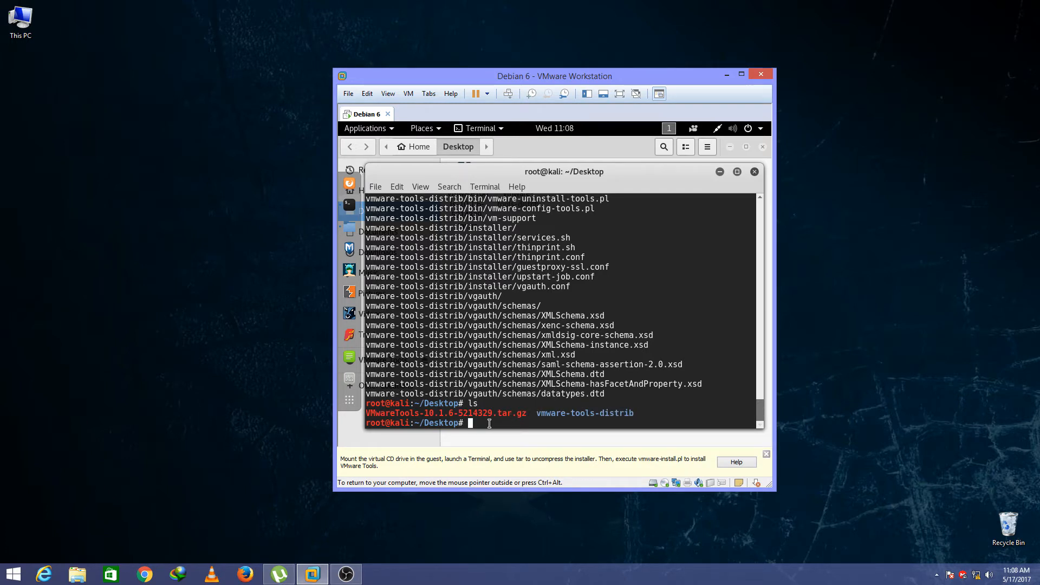
pyautogui.write('cd')
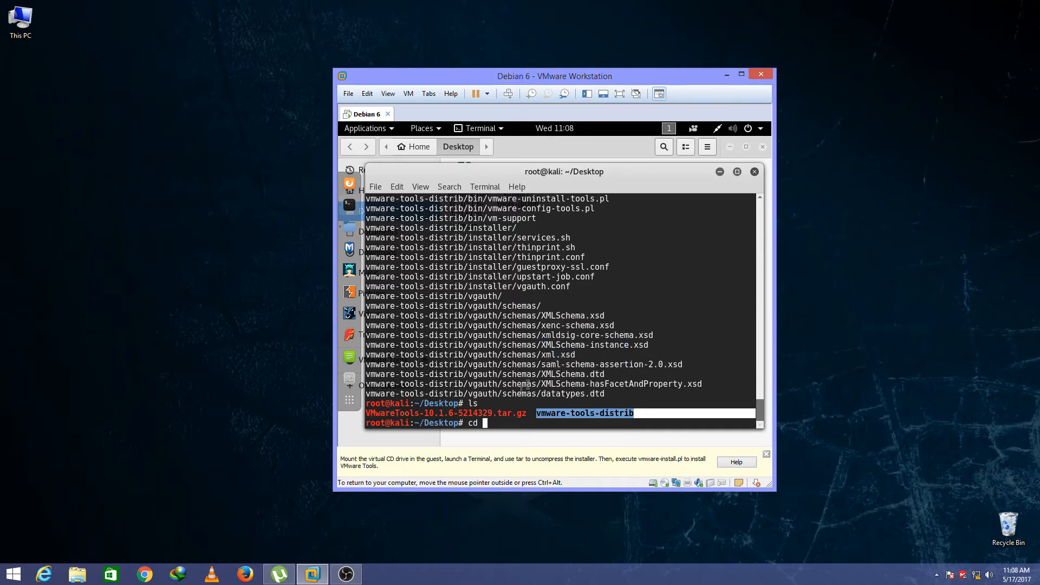
pyautogui.rightClick(537, 371)
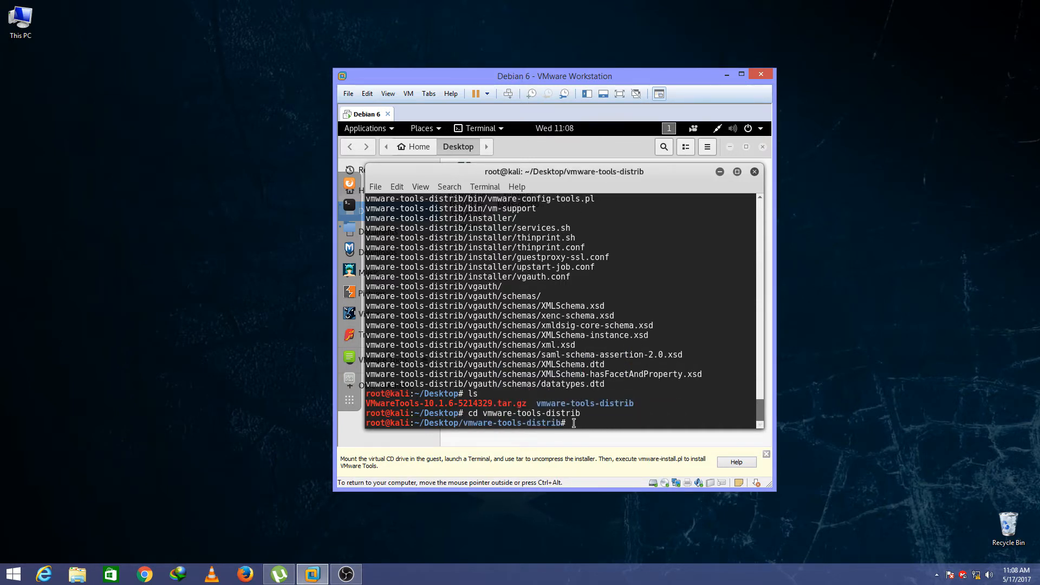
pyautogui.write('l')
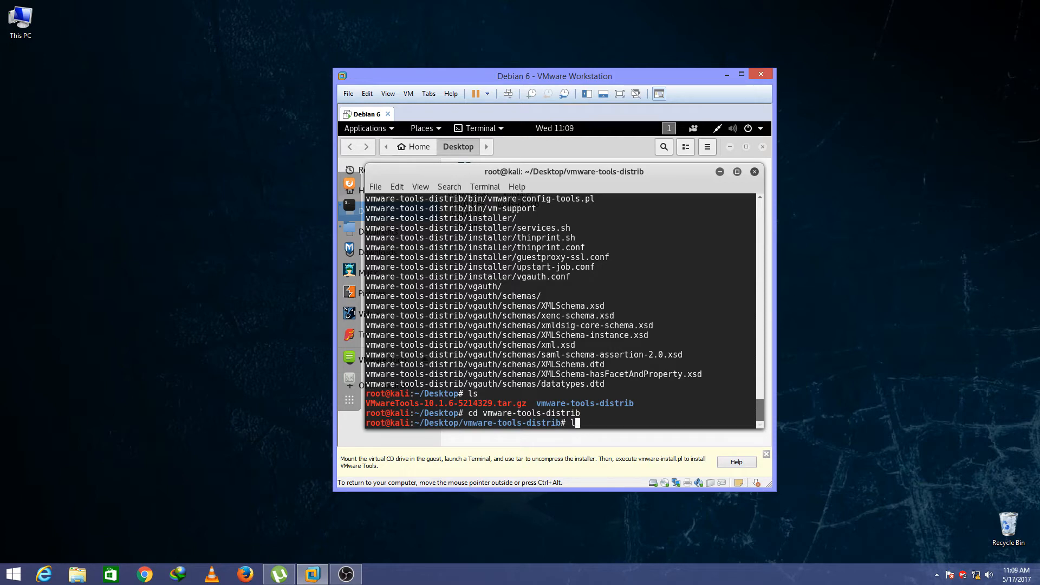
pyautogui.press('Return')
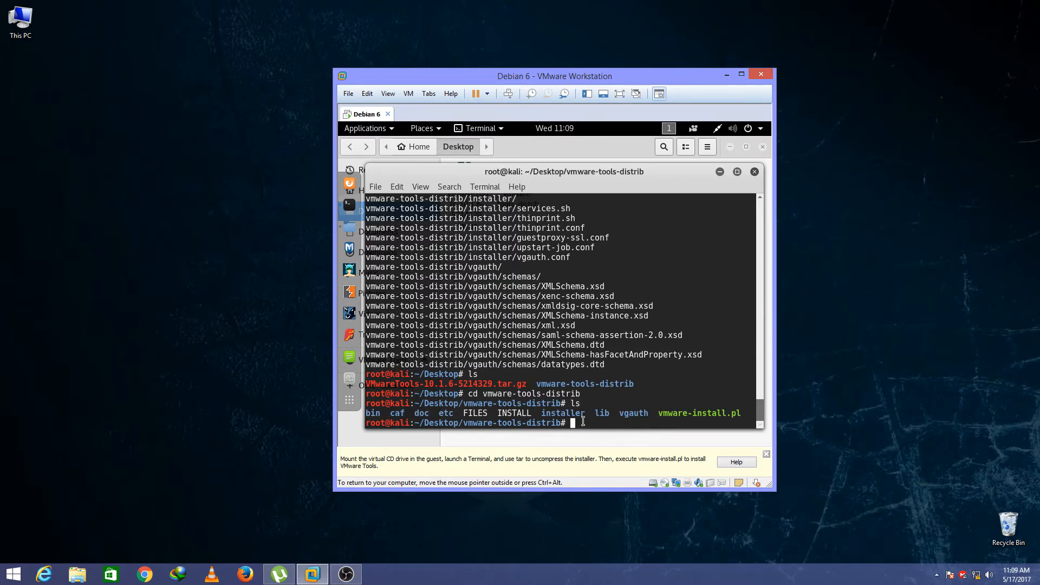
pyautogui.moveTo(695, 418)
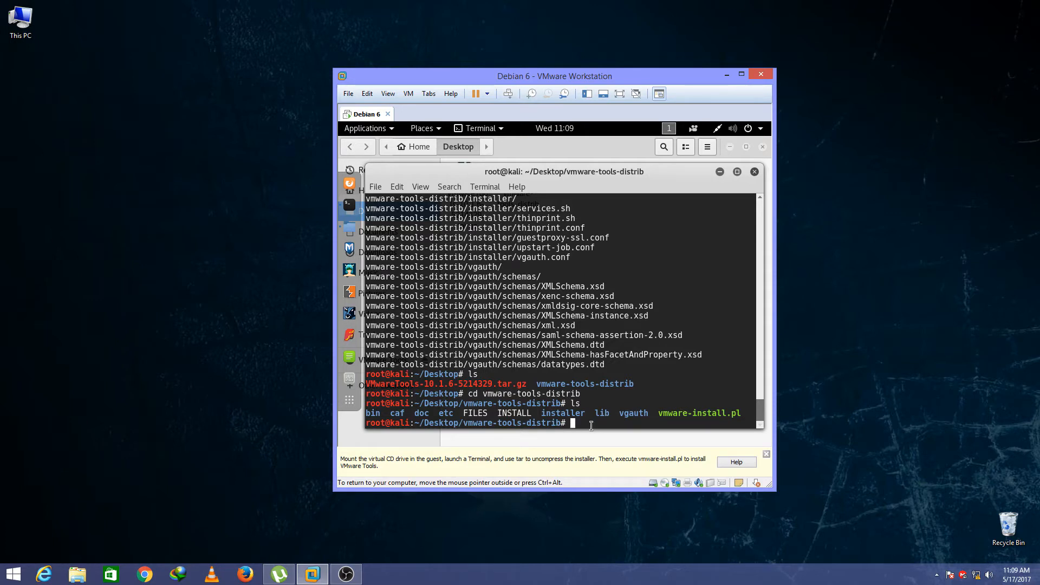
# Run the installer with perl vmware-install.pl
pyautogui.write('pe')
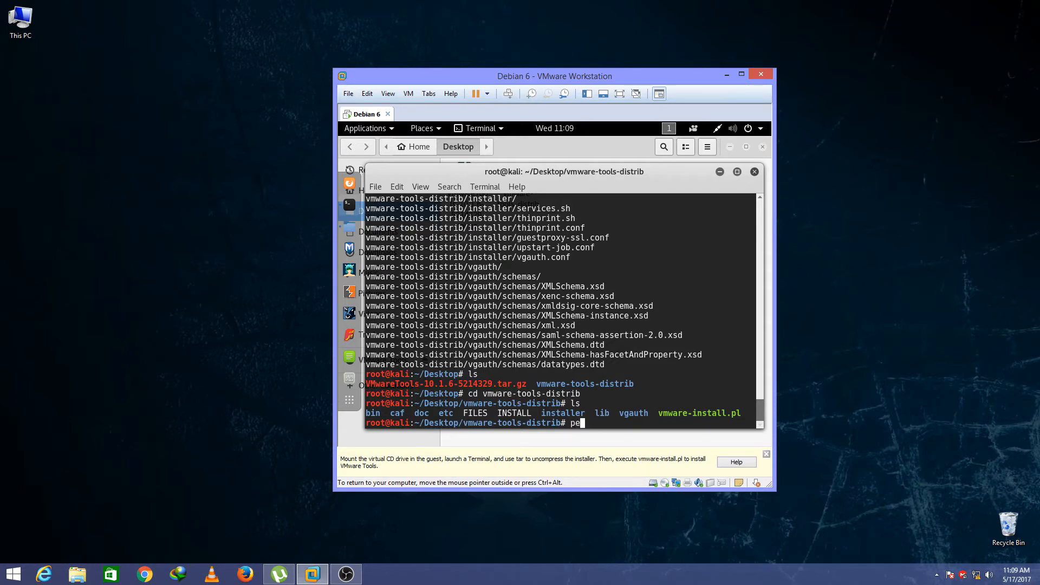
pyautogui.write('rl')
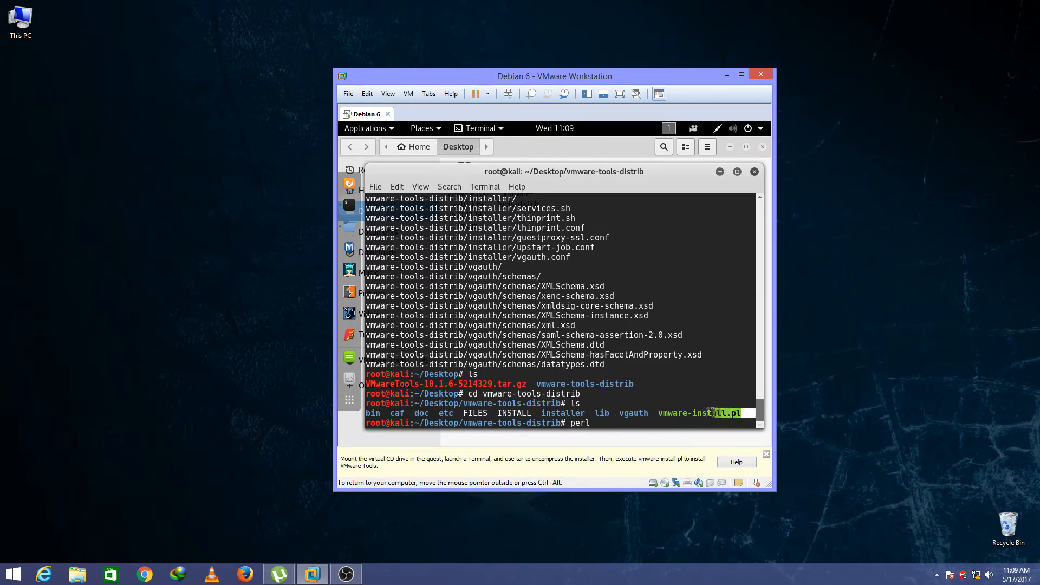
pyautogui.rightClick(666, 413)
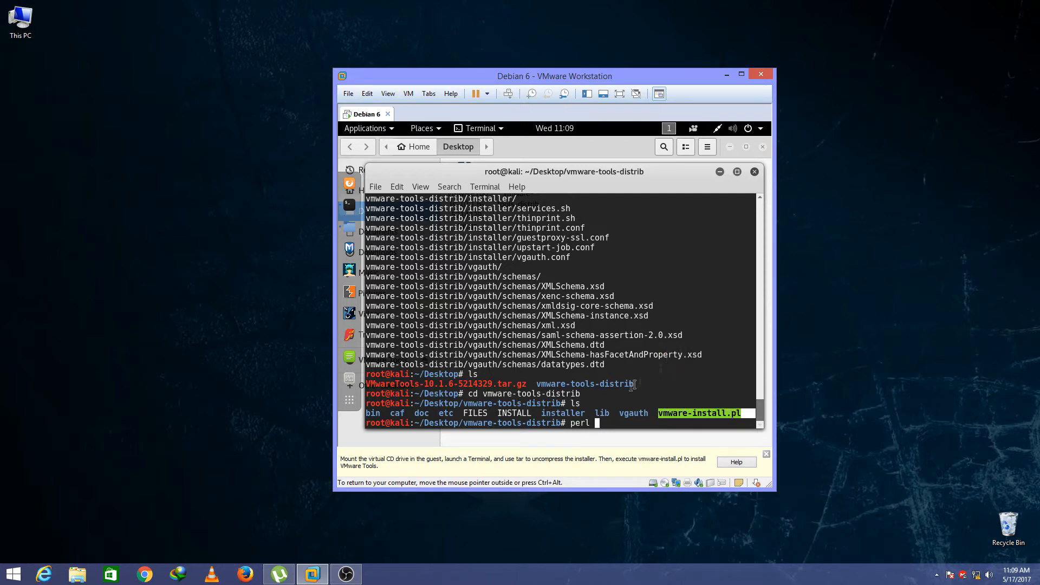
pyautogui.rightClick(611, 369)
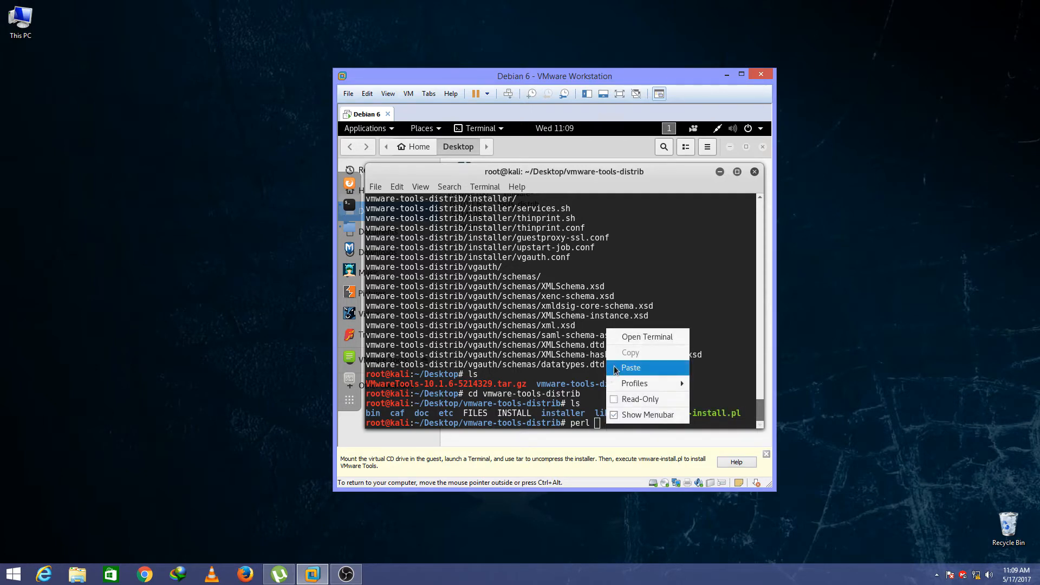
pyautogui.click(631, 367)
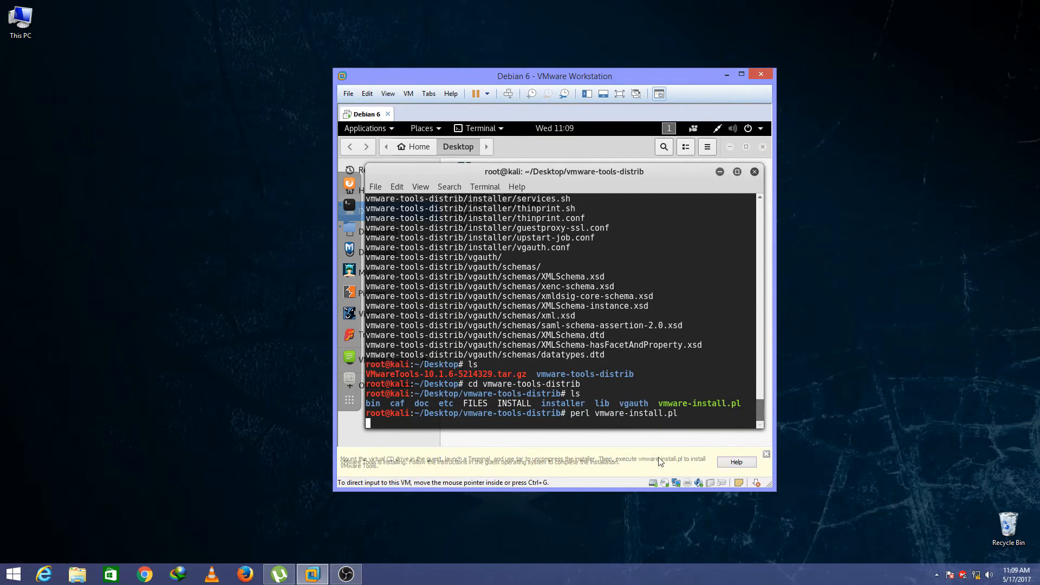
pyautogui.press('Return')
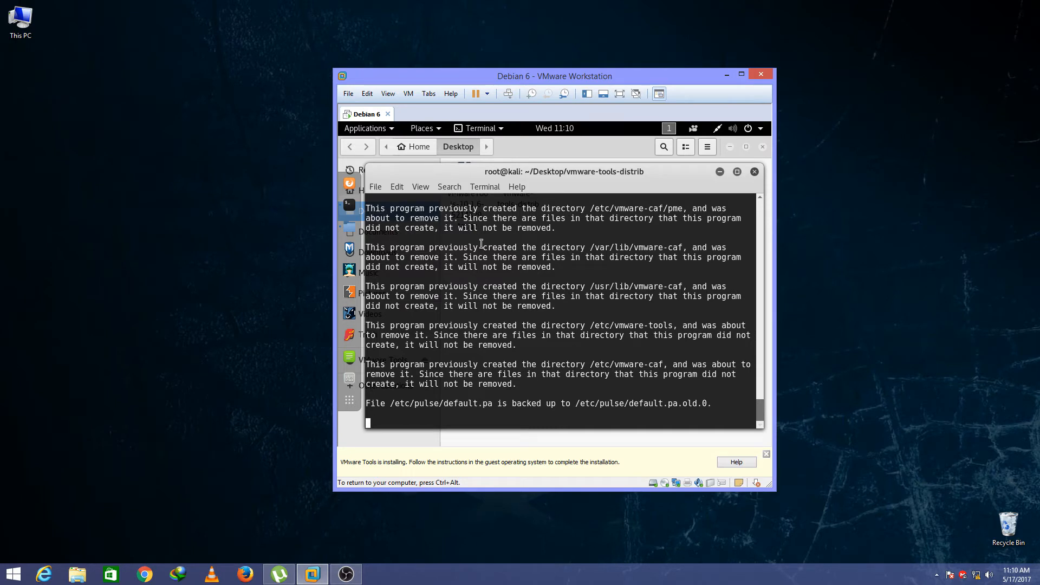
pyautogui.moveTo(473, 273)
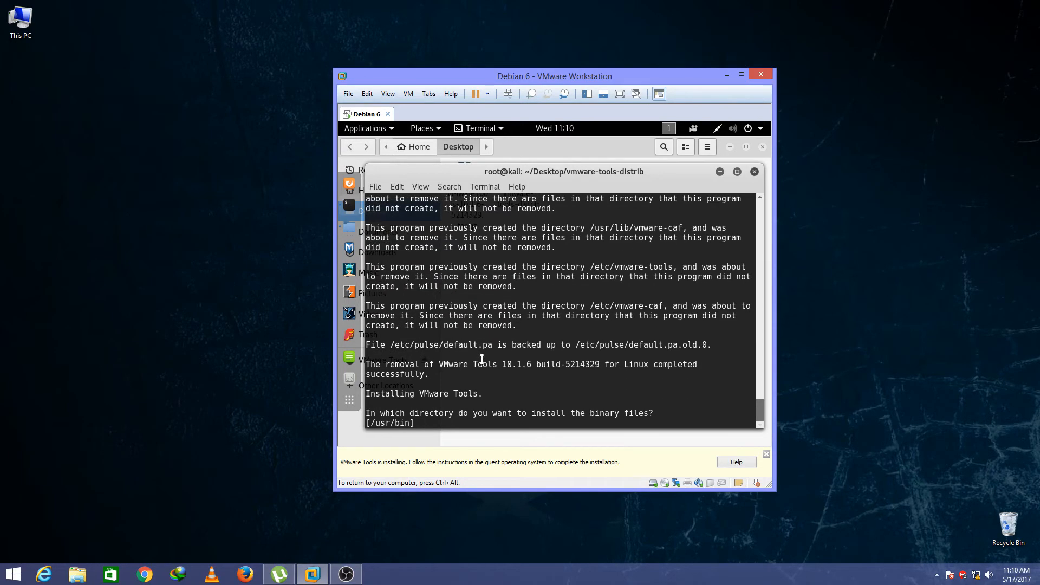
# Accept every default install directory and let the installer run its configuration
pyautogui.press('Return')
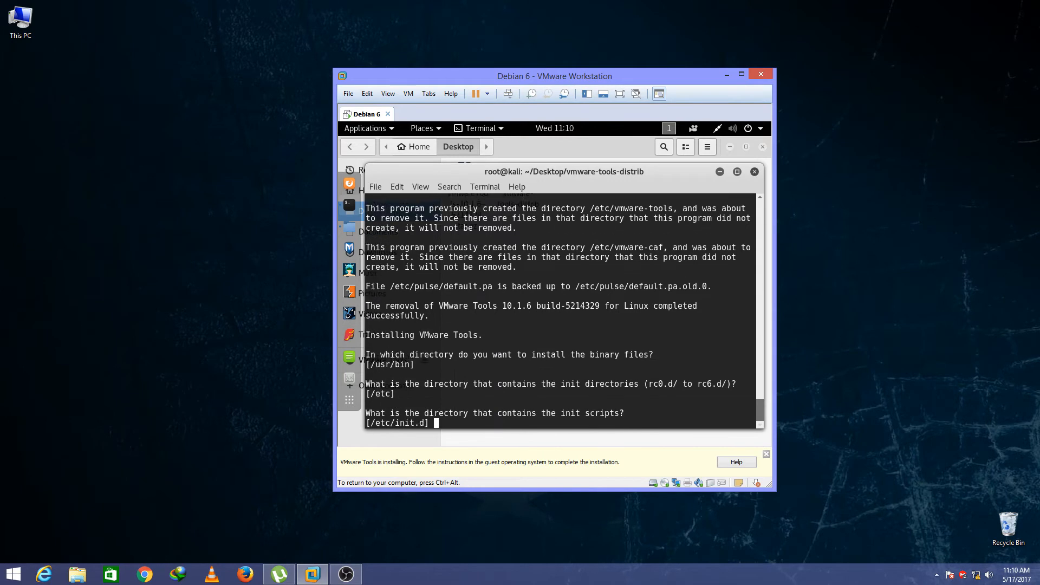
pyautogui.press('Return')
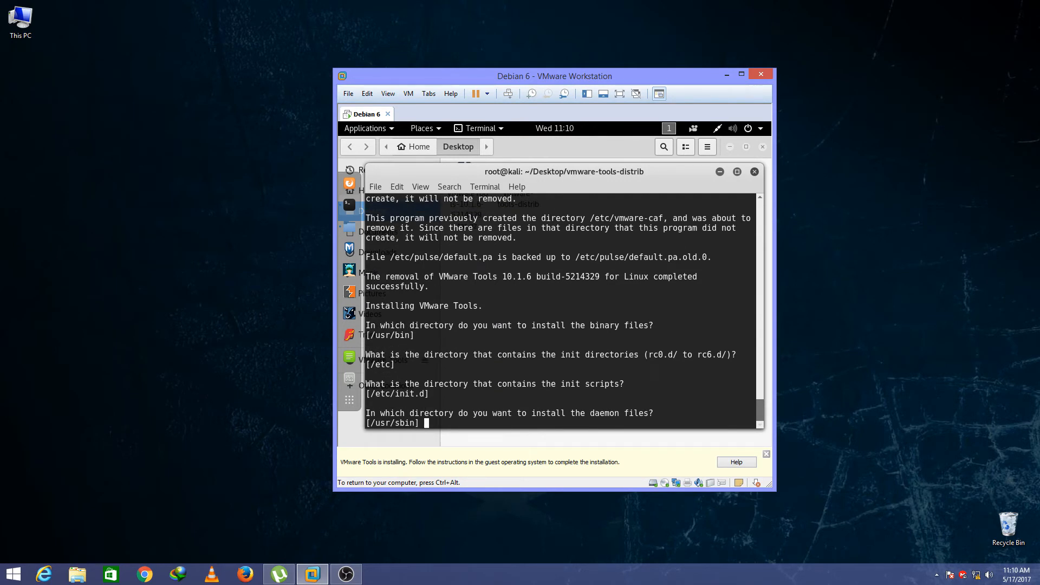
pyautogui.press('Return')
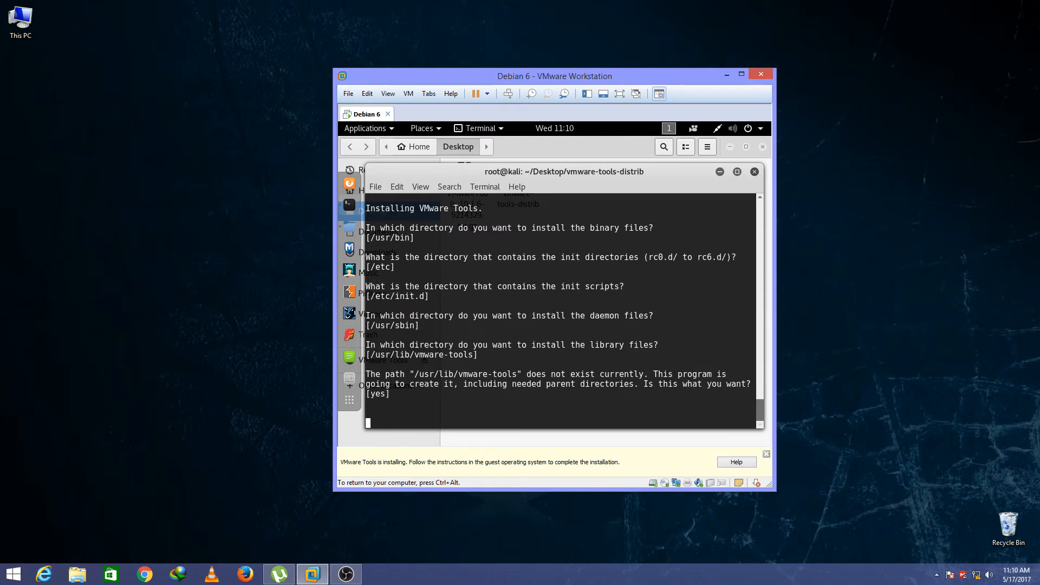
pyautogui.press('Return')
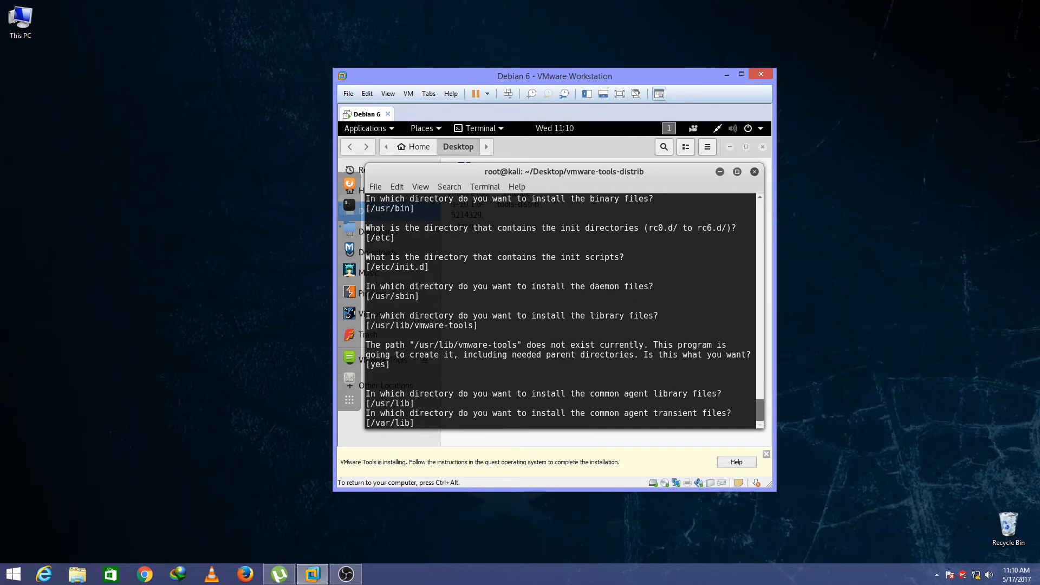
pyautogui.press('Return')
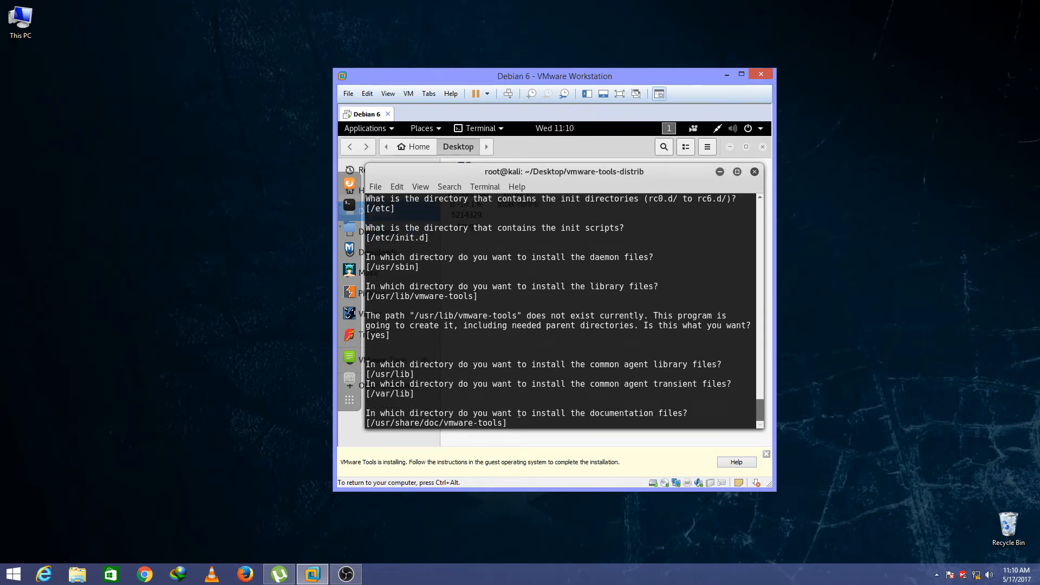
pyautogui.press('Return')
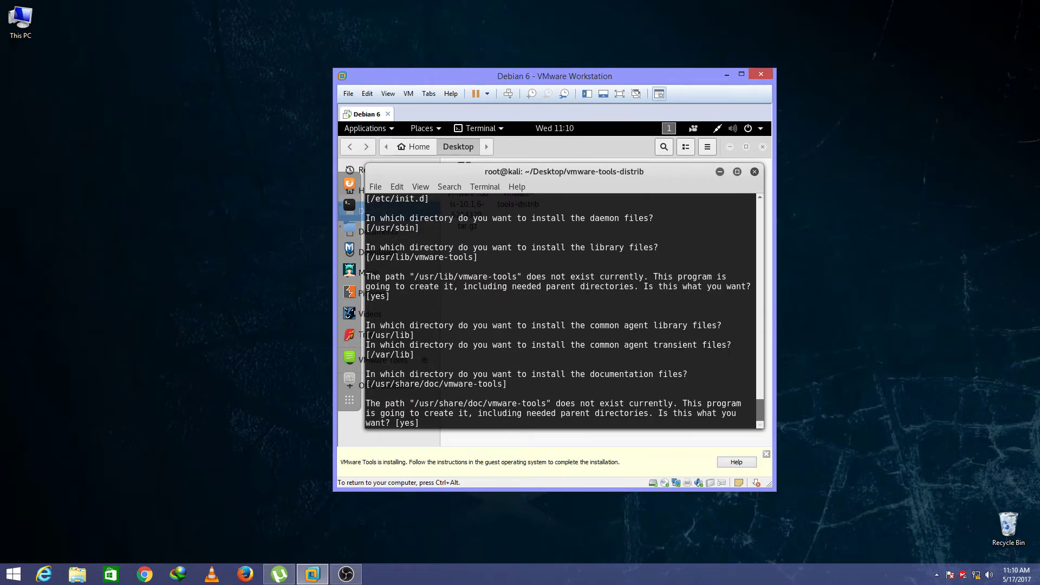
pyautogui.press('Return')
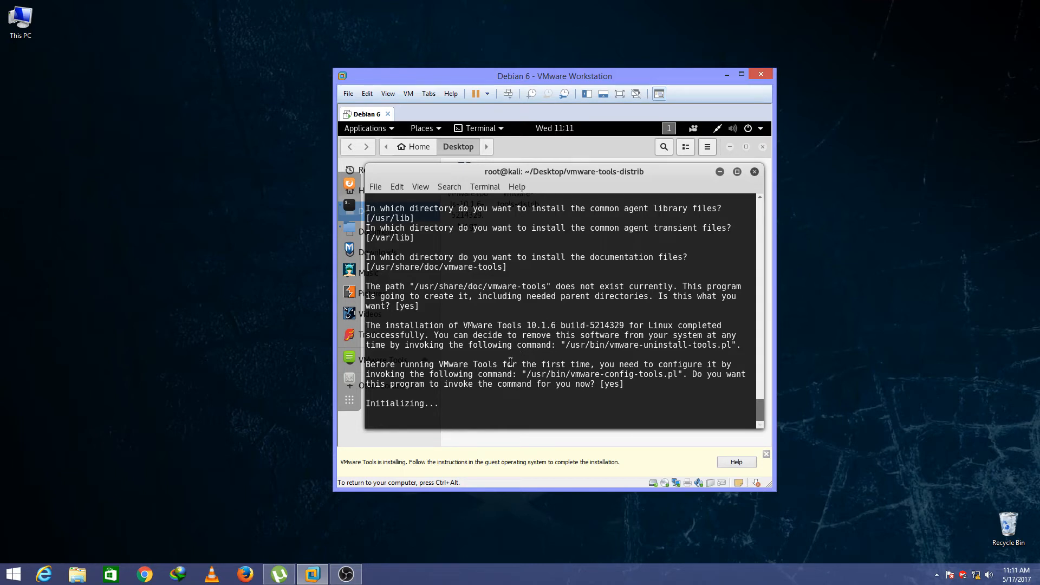
pyautogui.press('Return')
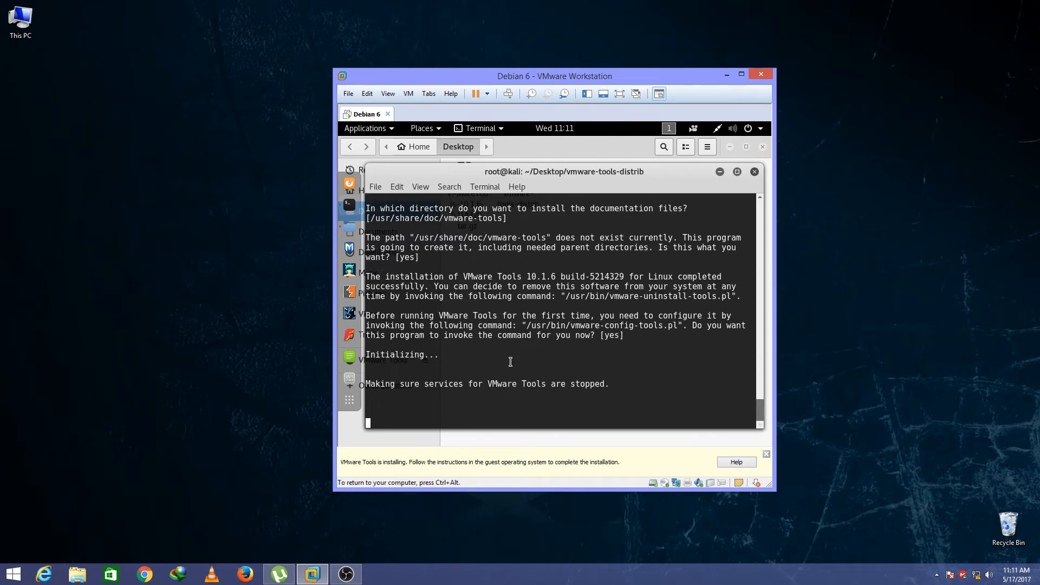
# Accept the [yes] defaults for shared folders, drag-and-drop, vgauth and Common Agent
pyautogui.press('Return')
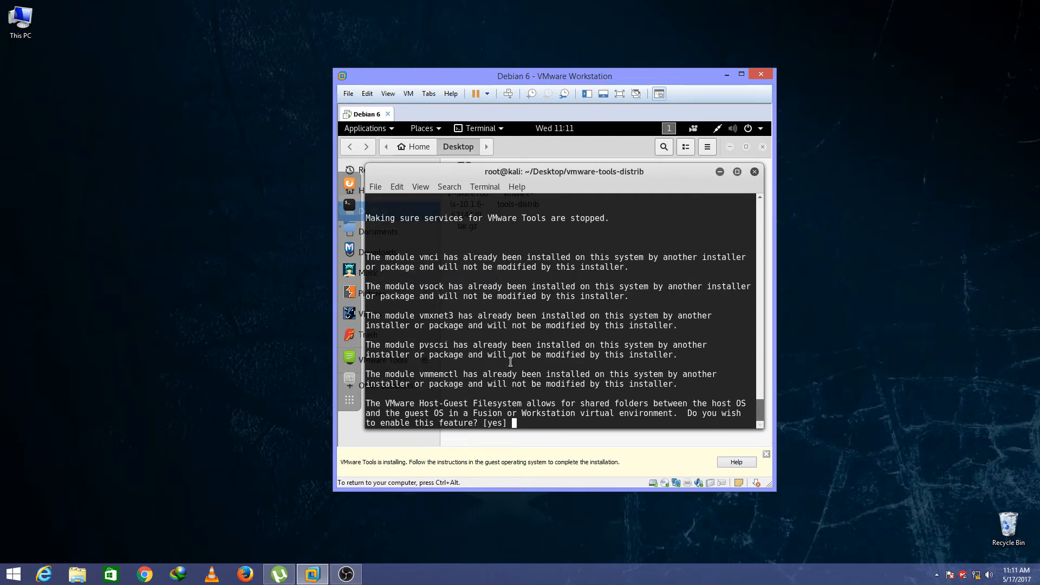
pyautogui.press('Return')
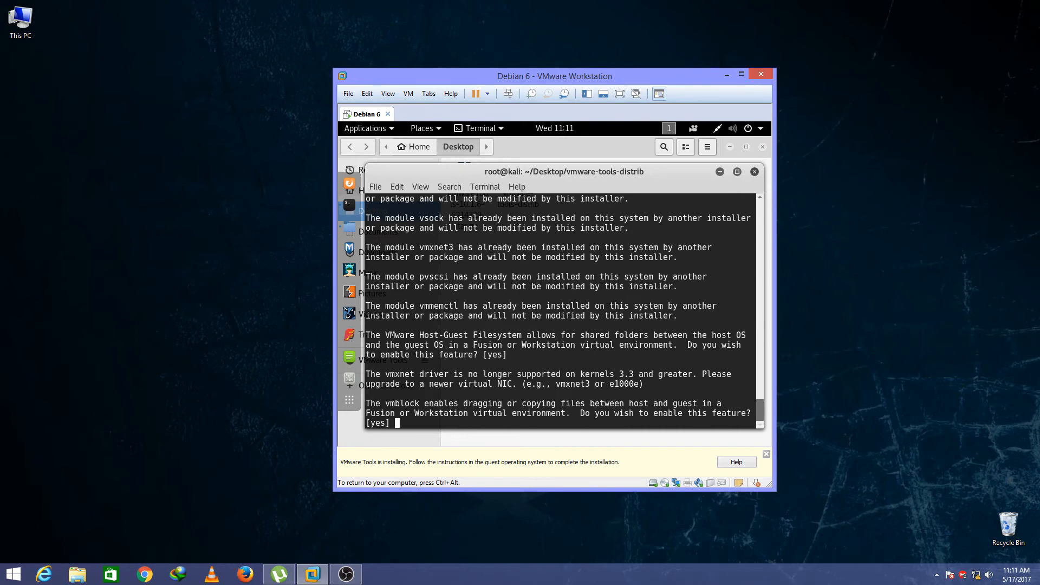
pyautogui.press('Return')
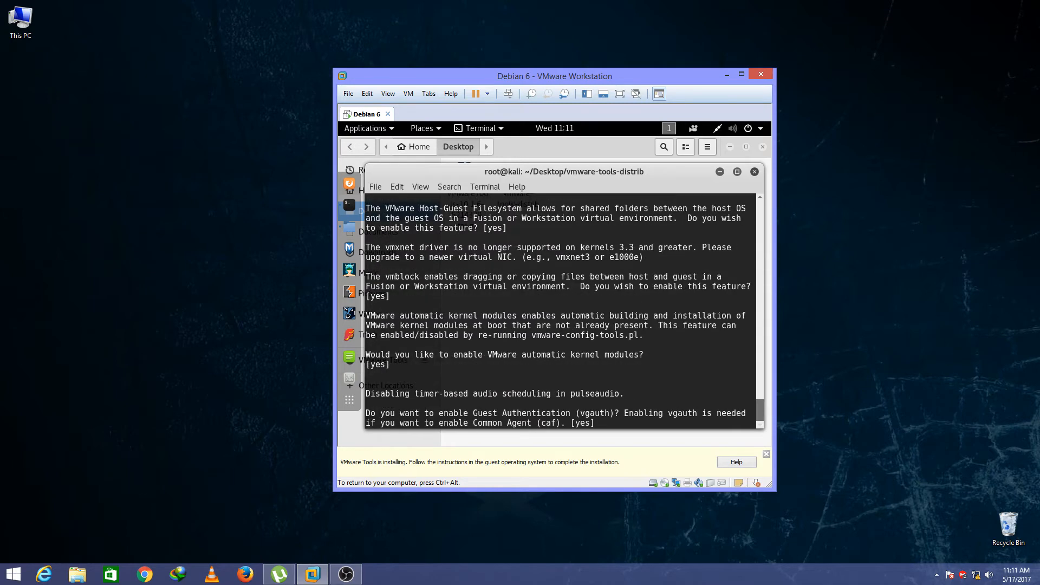
pyautogui.press('Return')
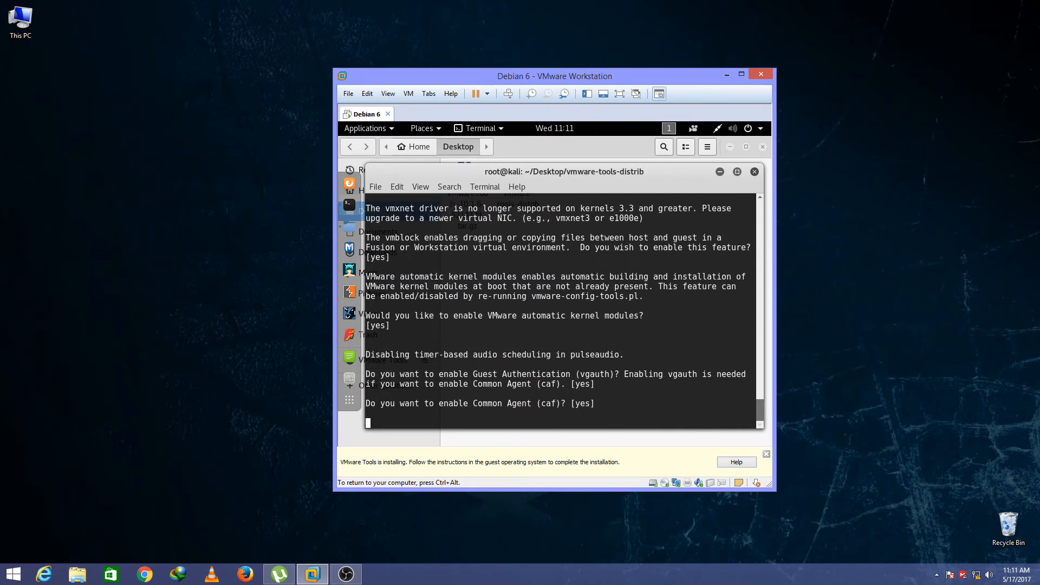
pyautogui.press('Return')
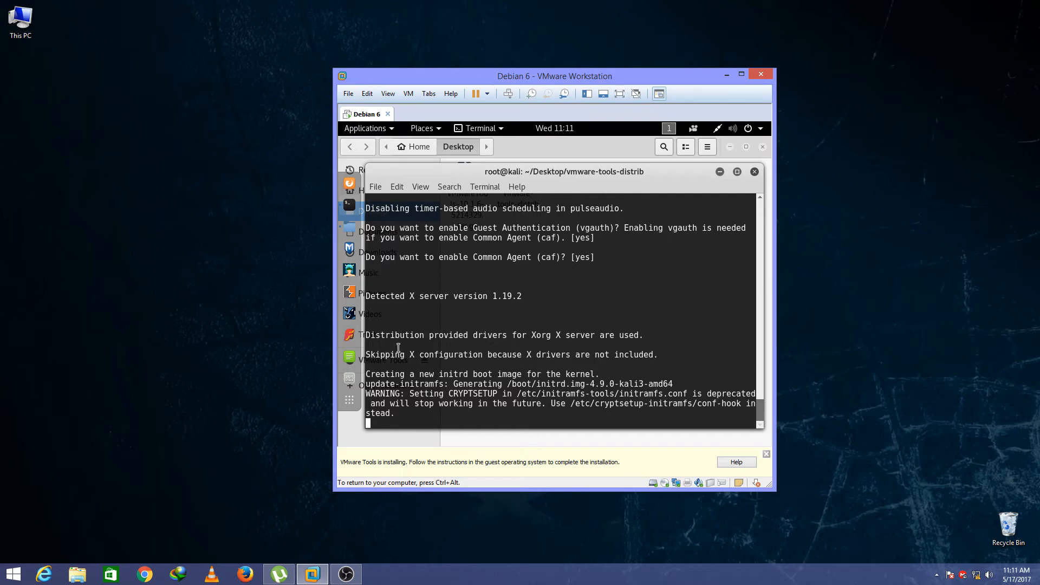
pyautogui.moveTo(404, 369)
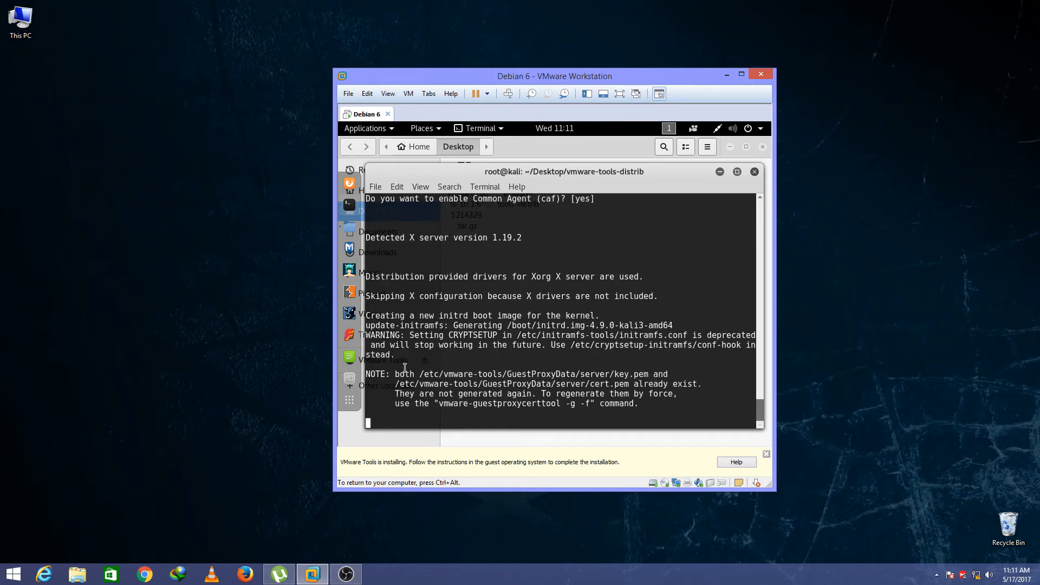
pyautogui.moveTo(440, 363)
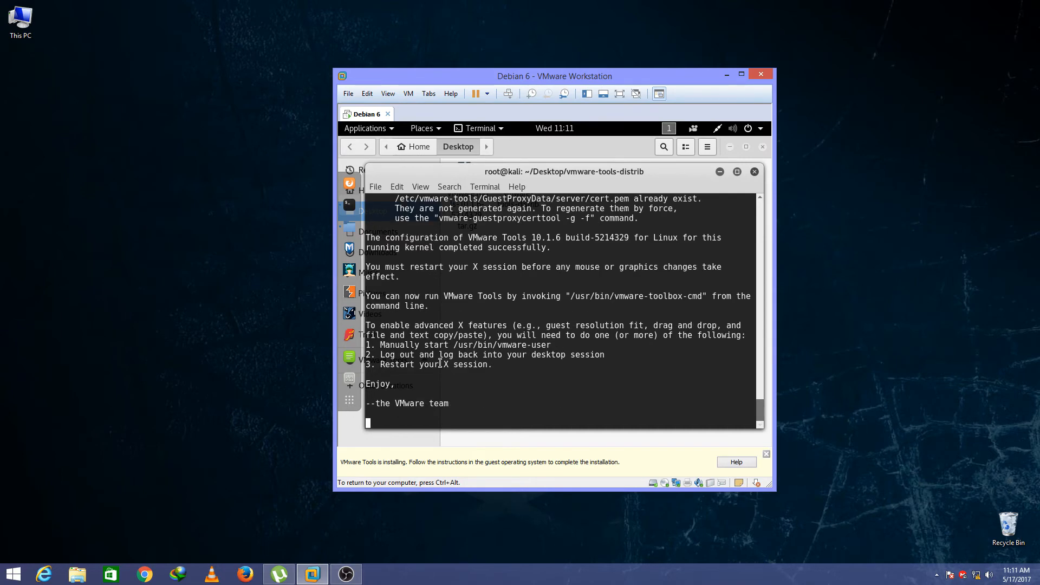
pyautogui.moveTo(379, 381)
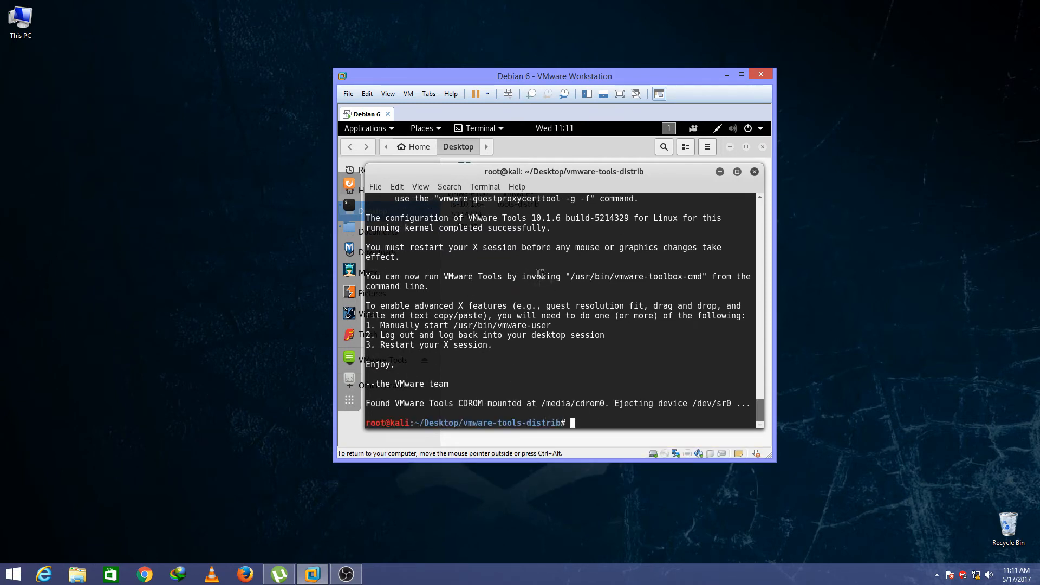
pyautogui.moveTo(581, 423)
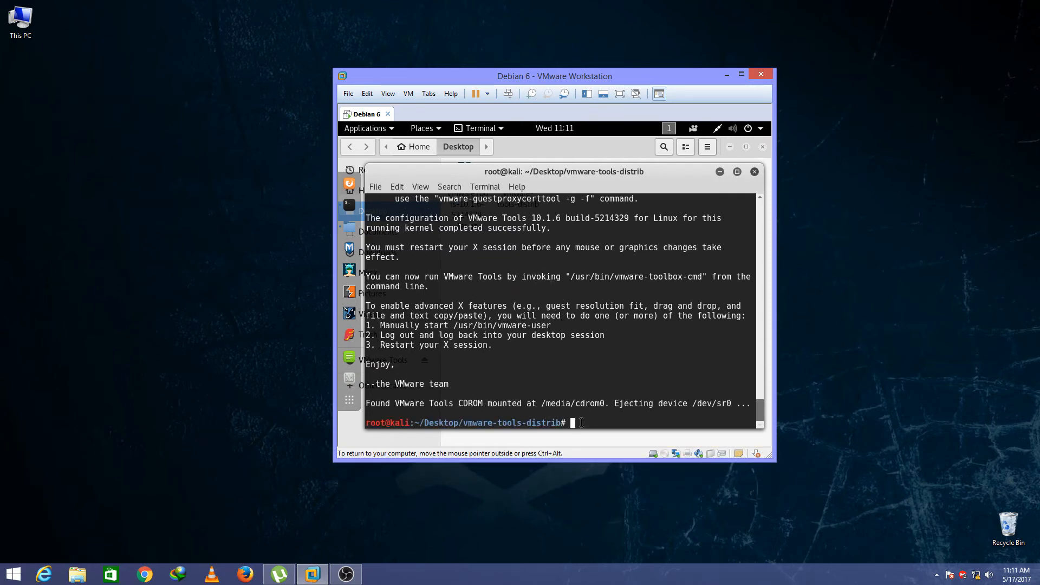
pyautogui.moveTo(582, 419)
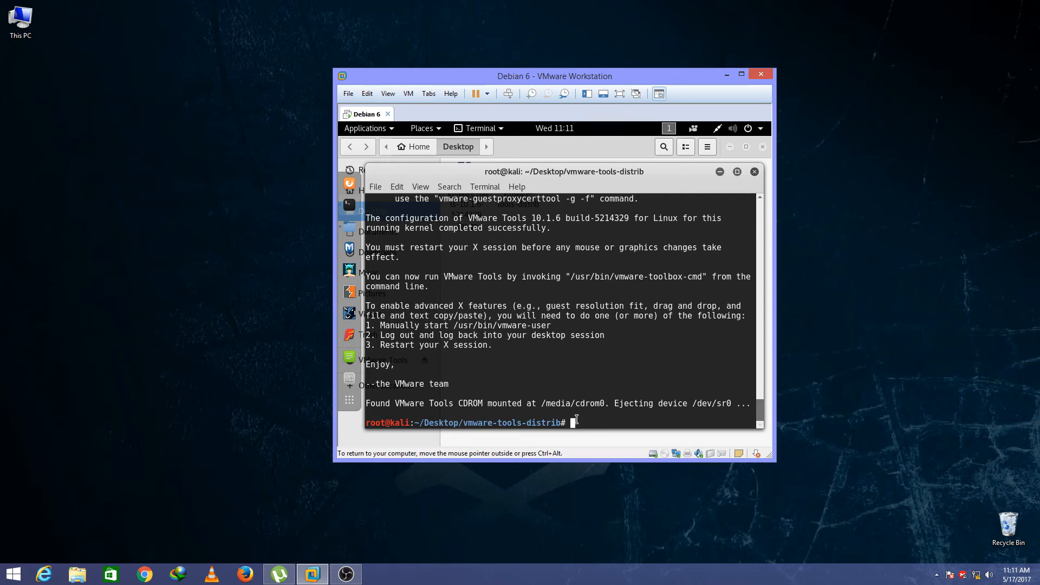
# Reboot the Kali guest from the terminal
pyautogui.write('reboot')
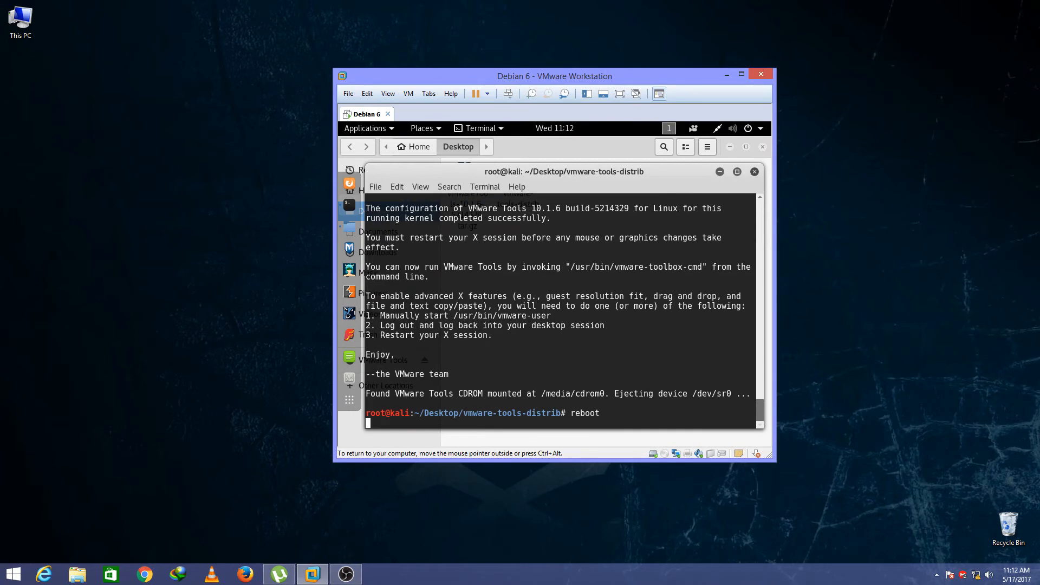
pyautogui.press('Return')
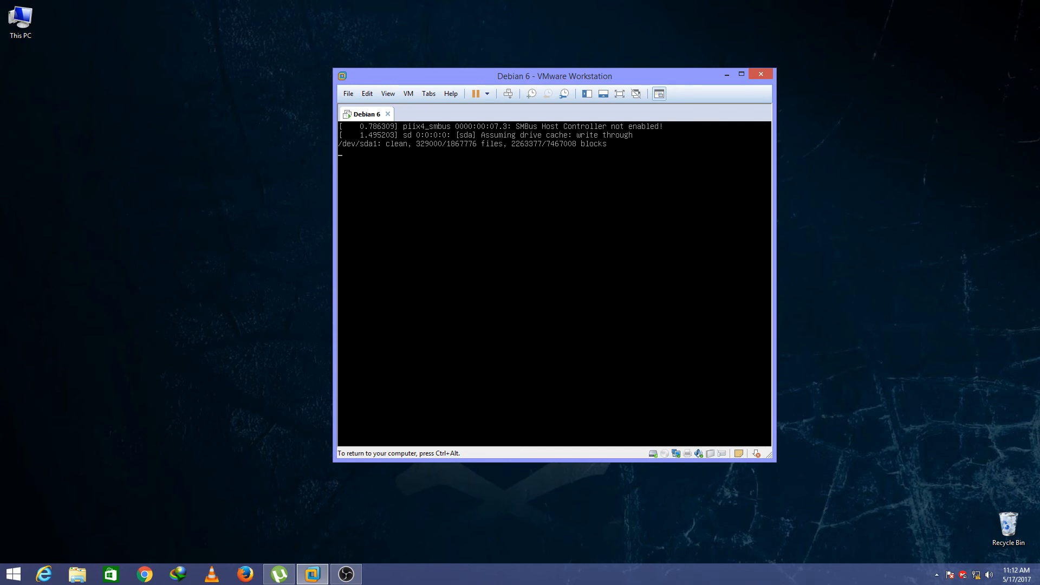
pyautogui.moveTo(595, 293)
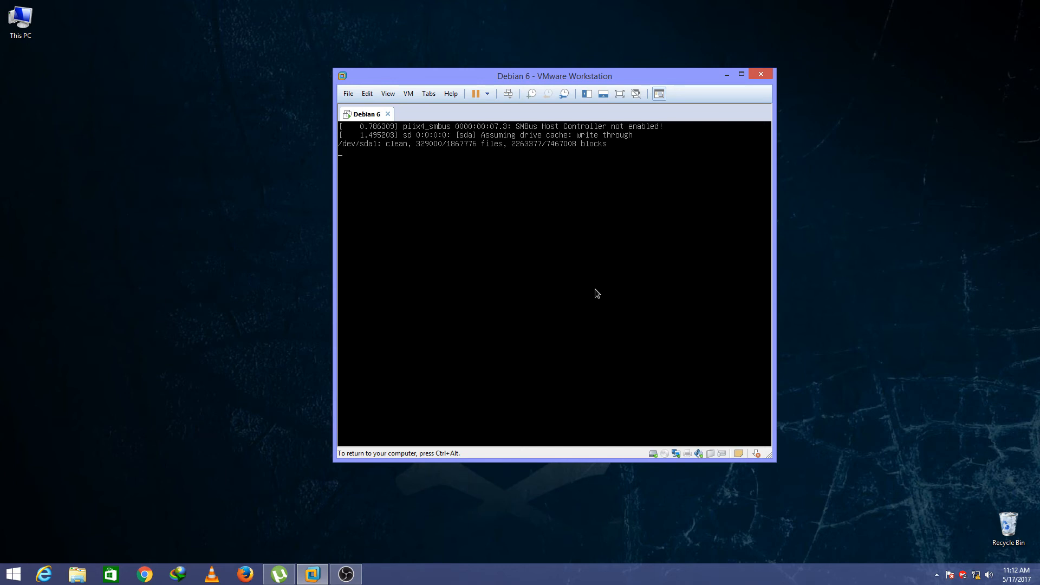
pyautogui.moveTo(405, 190)
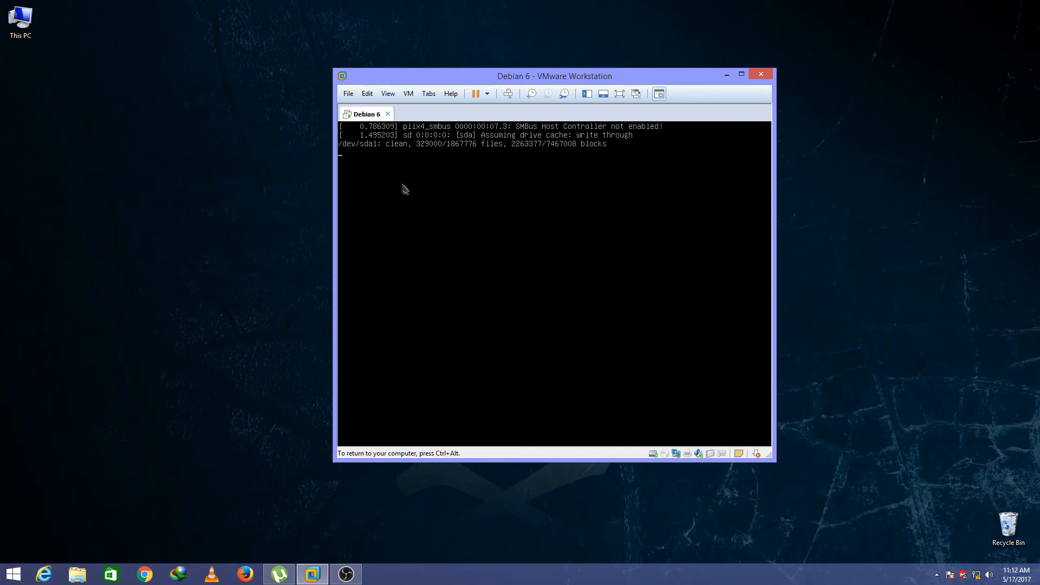
pyautogui.moveTo(430, 219)
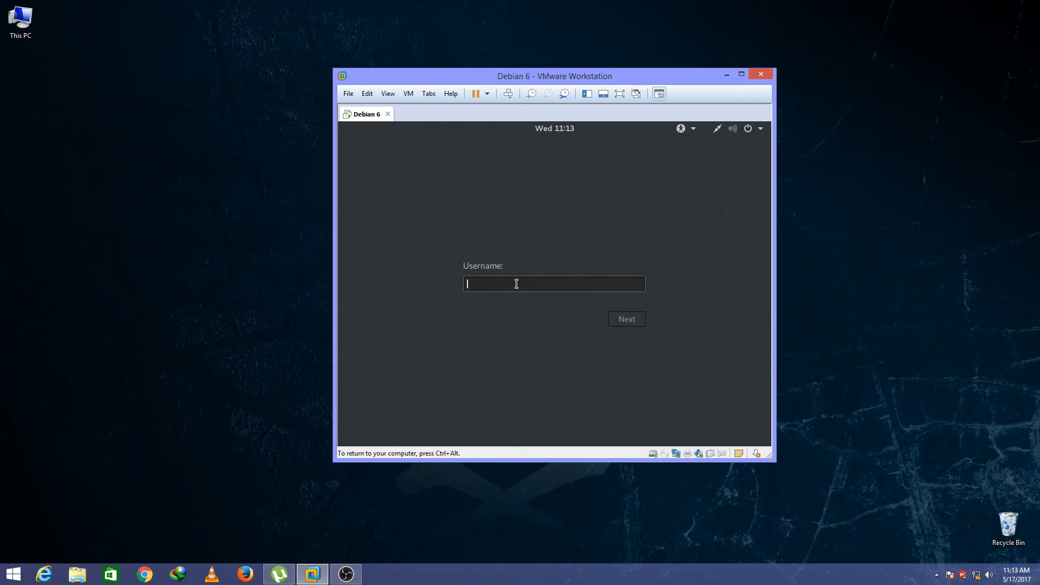
# Log in at the GDM screen as root with its password
pyautogui.write('root')
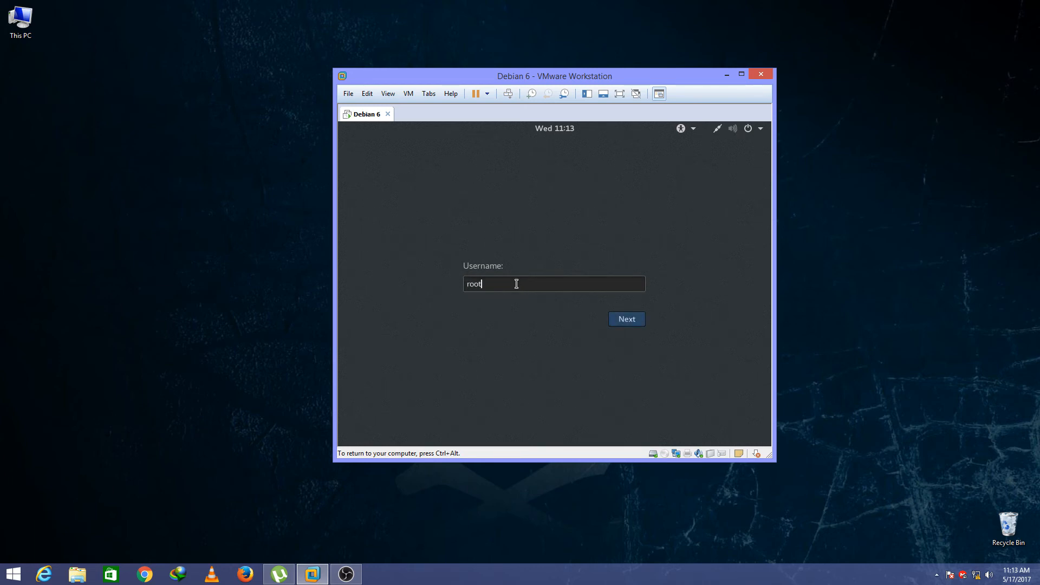
pyautogui.click(626, 318)
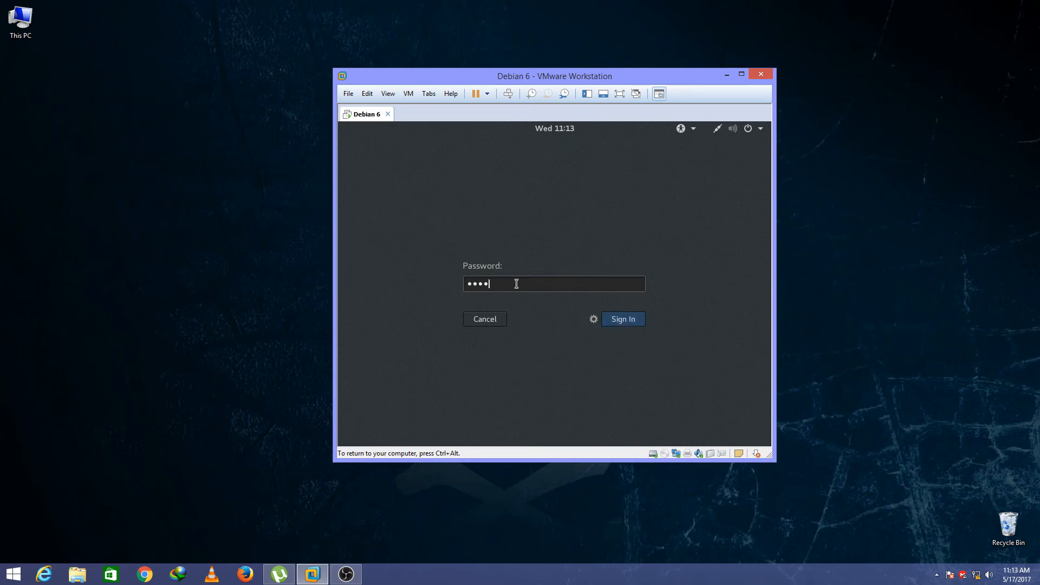
pyautogui.click(622, 318)
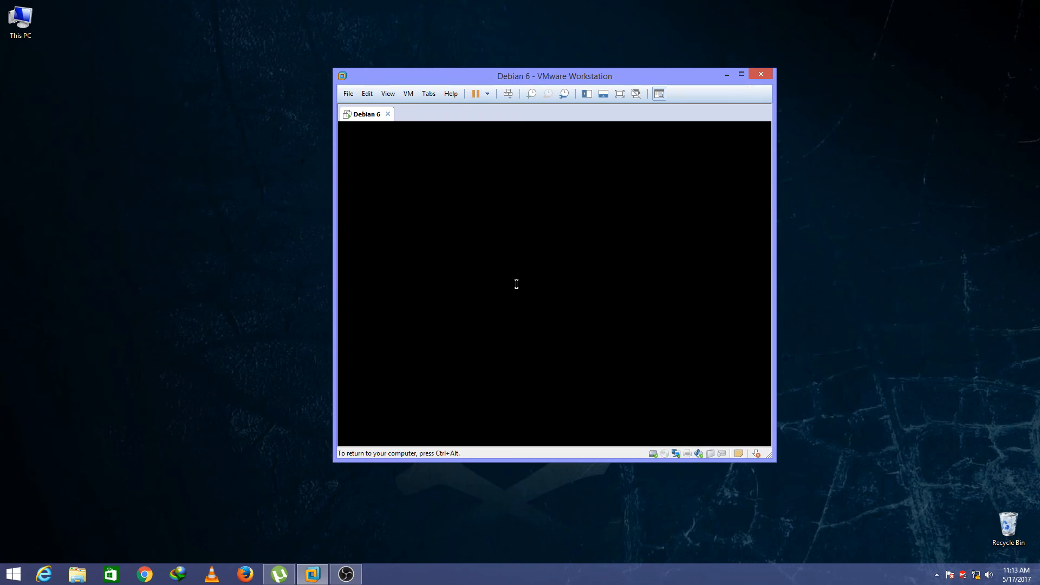
pyautogui.moveTo(517, 295)
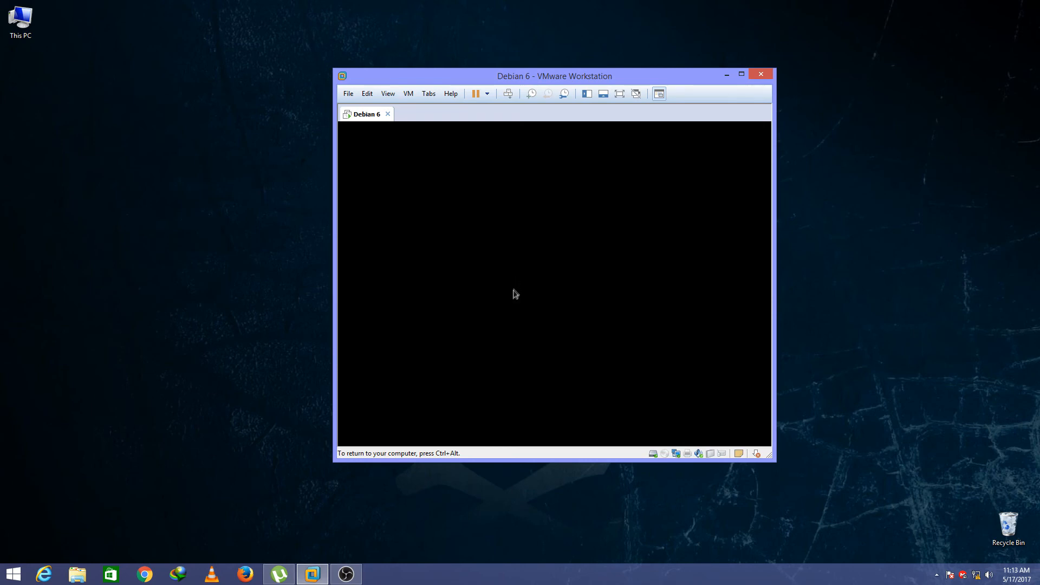
pyautogui.moveTo(490, 359)
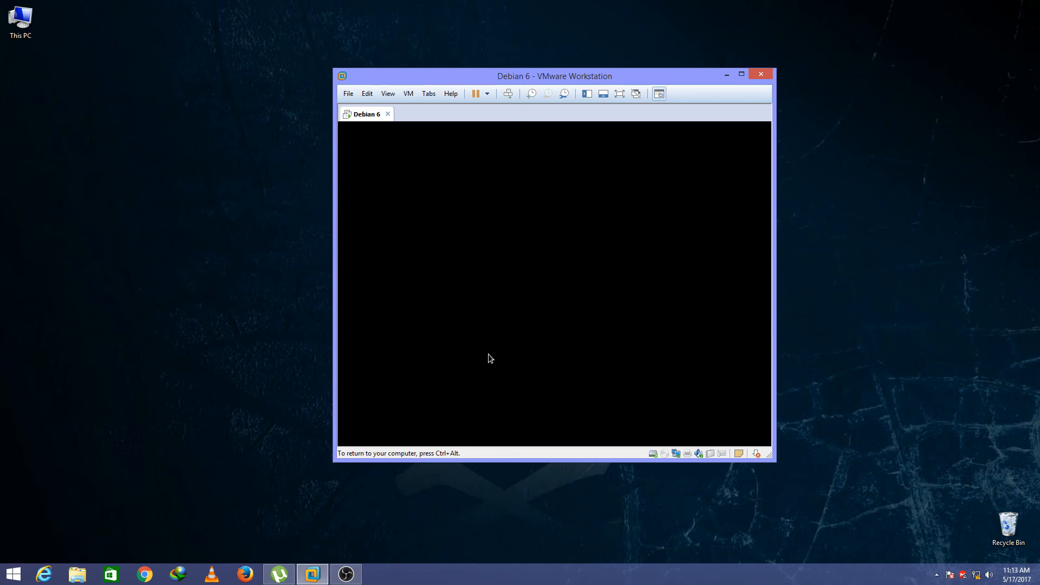
pyautogui.moveTo(571, 258)
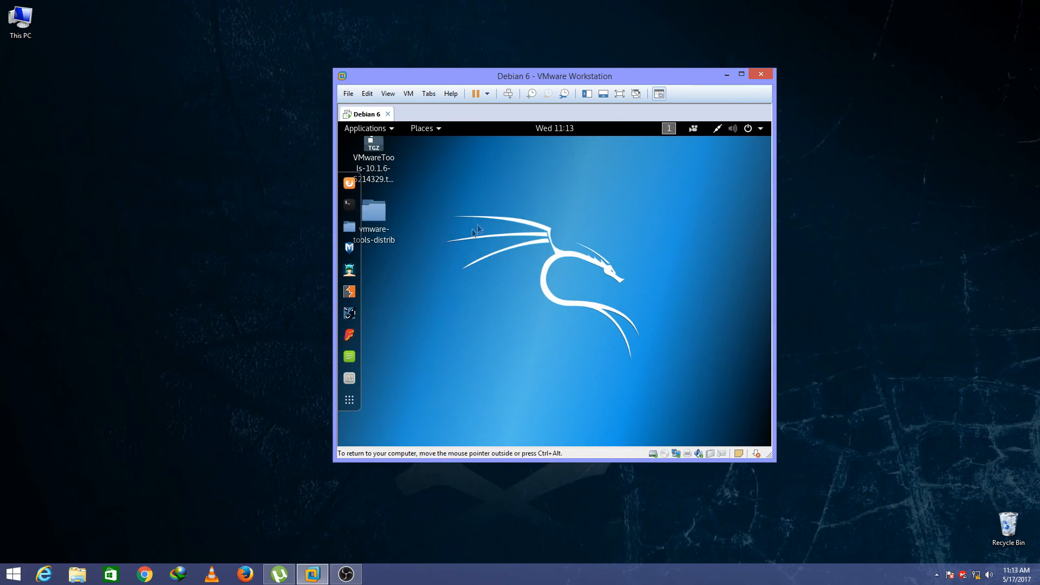
pyautogui.moveTo(619, 105)
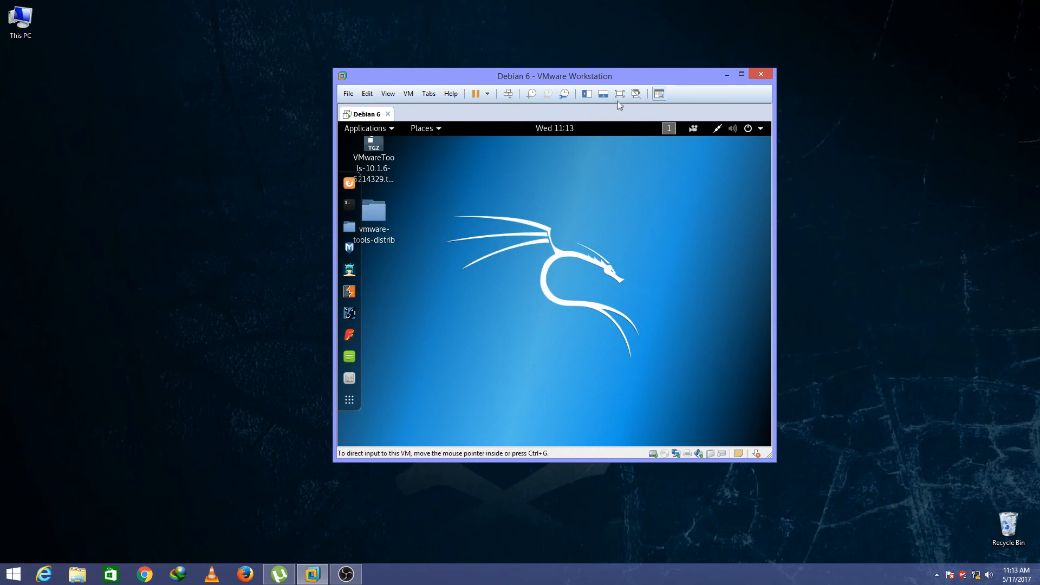
# Switch the Kali guest to full-screen display
pyautogui.click(741, 74)
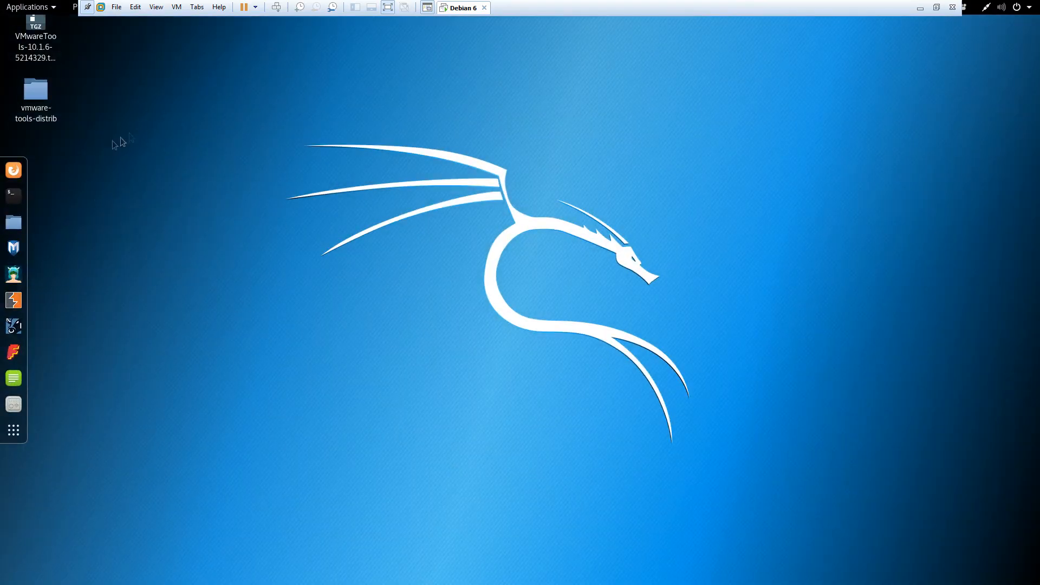
pyautogui.moveTo(284, 223)
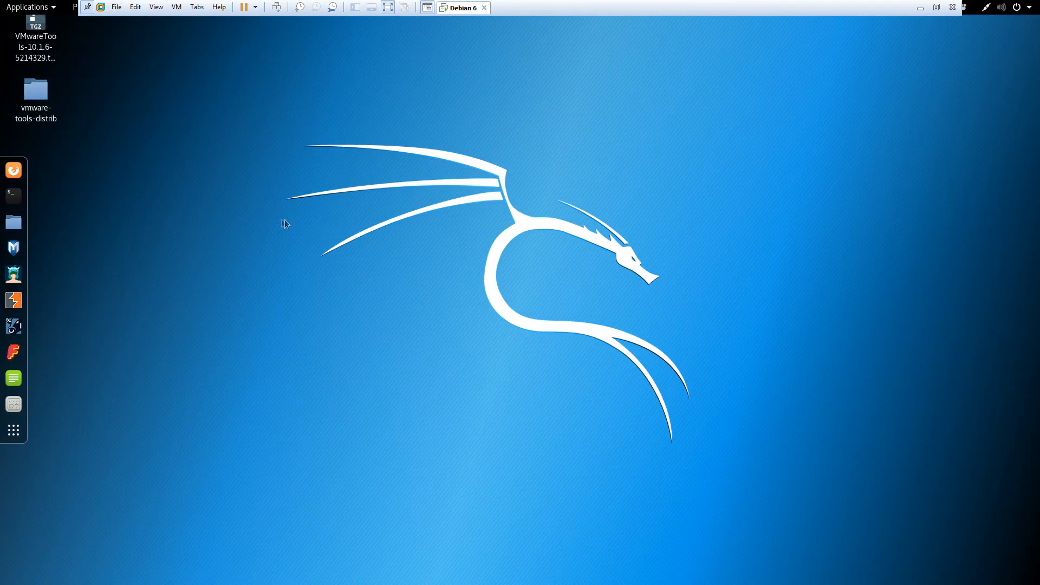
pyautogui.moveTo(641, 133)
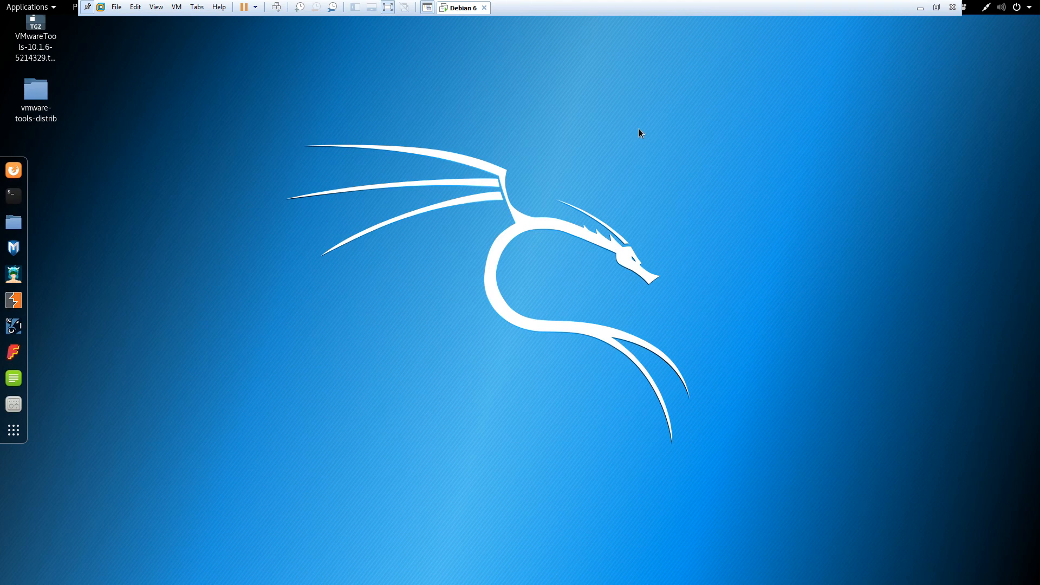
pyautogui.moveTo(450, 173)
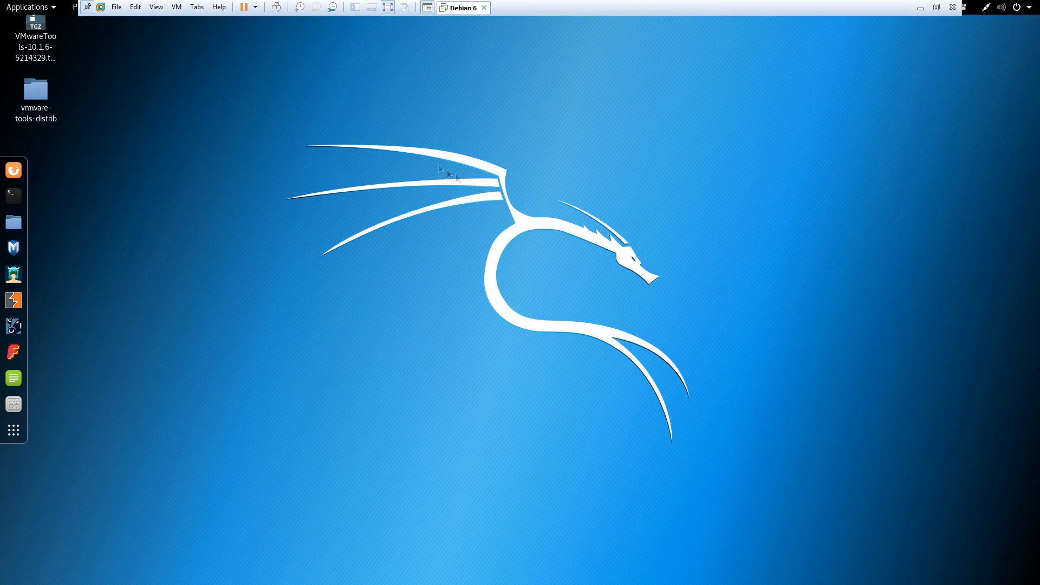
pyautogui.moveTo(579, 222)
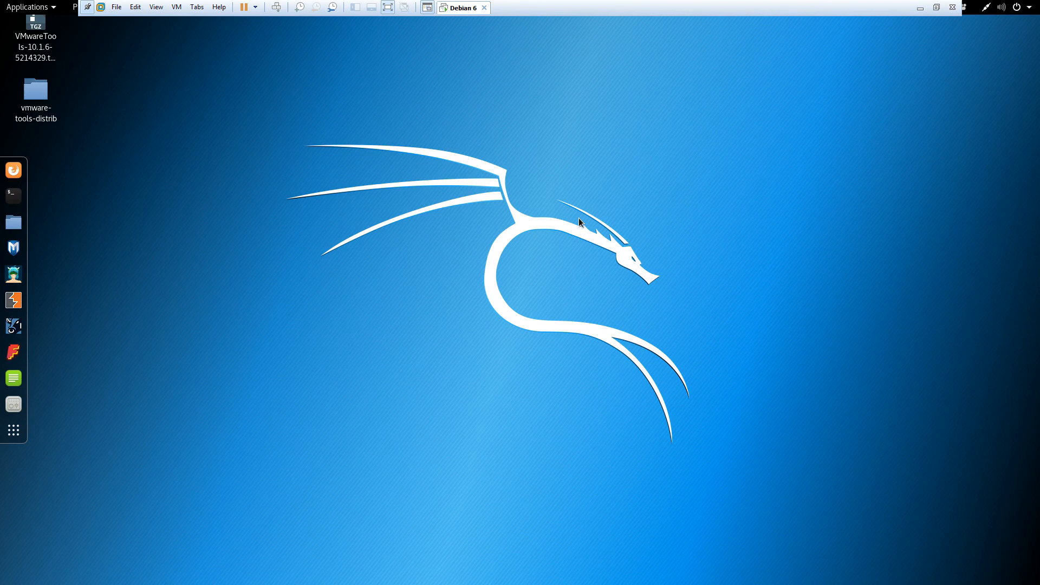
pyautogui.moveTo(832, 108)
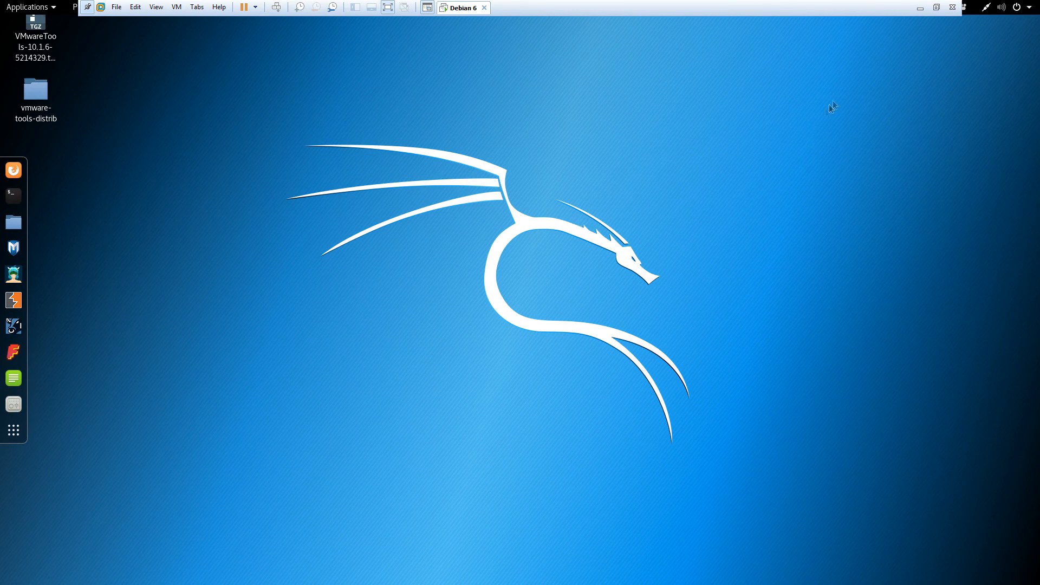